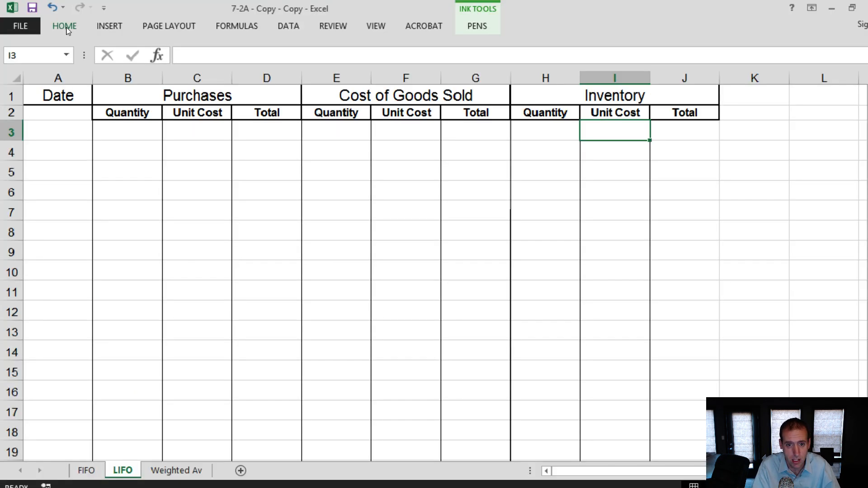
Enter the May 1 opening inventory of 20 at 3.00 with a total formula giving 60.
left_click(545, 131)
type("20")
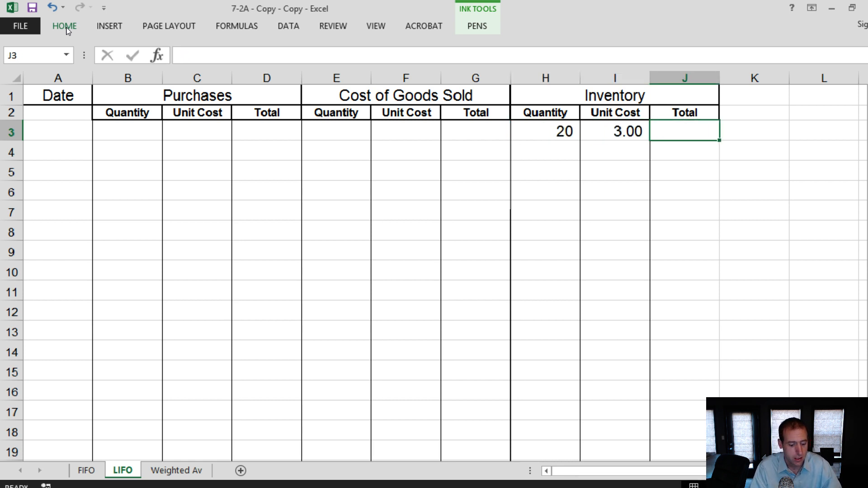
type("=H3*")
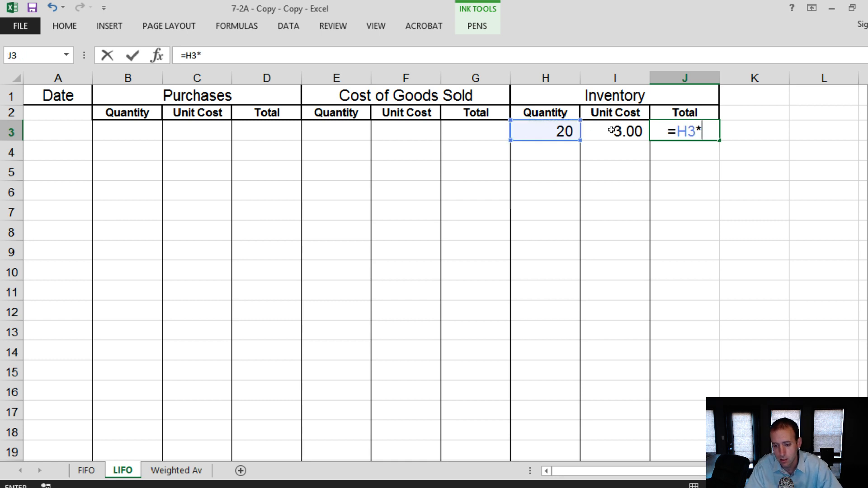
key("Return")
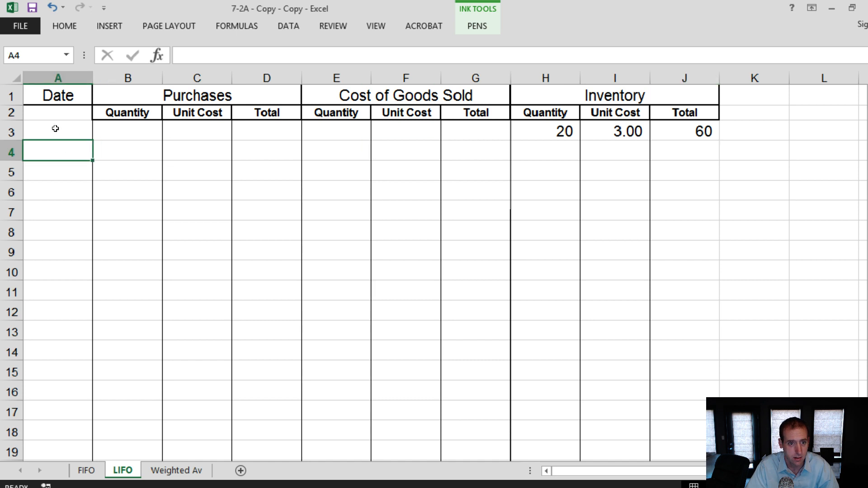
Date the rows 1-May and 5-May and record the 5 at 3.25 purchase with its total formula.
type("May 1")
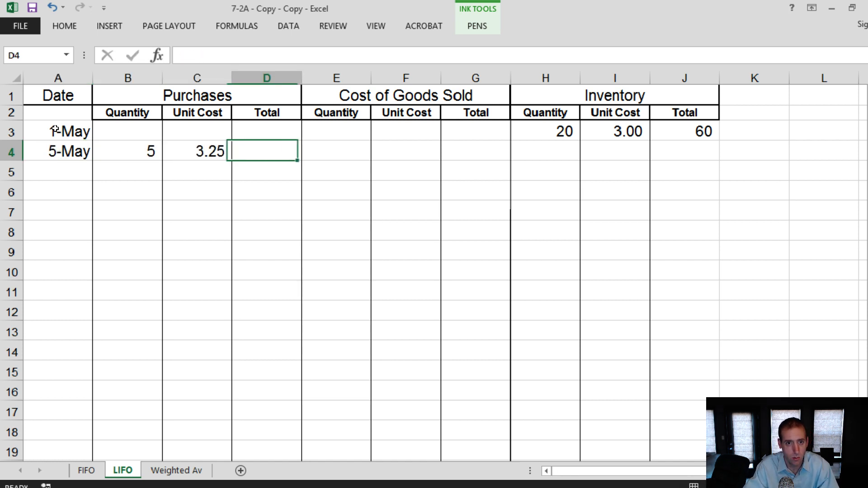
left_click(128, 151)
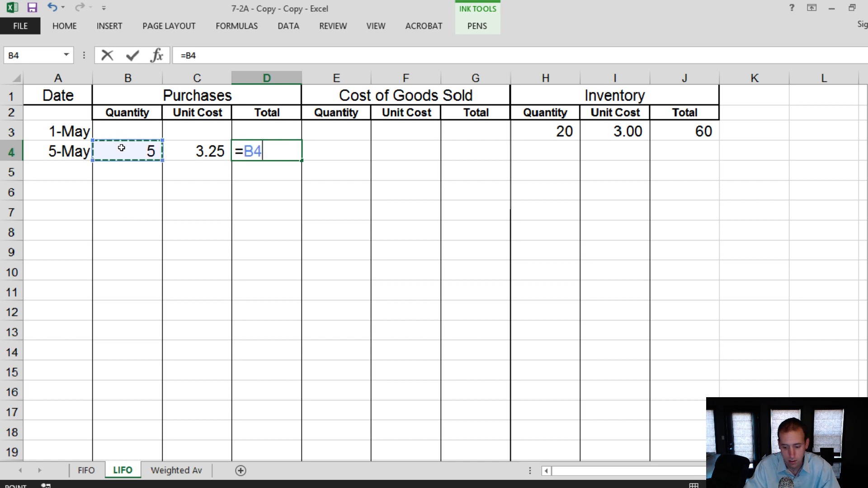
key("Return")
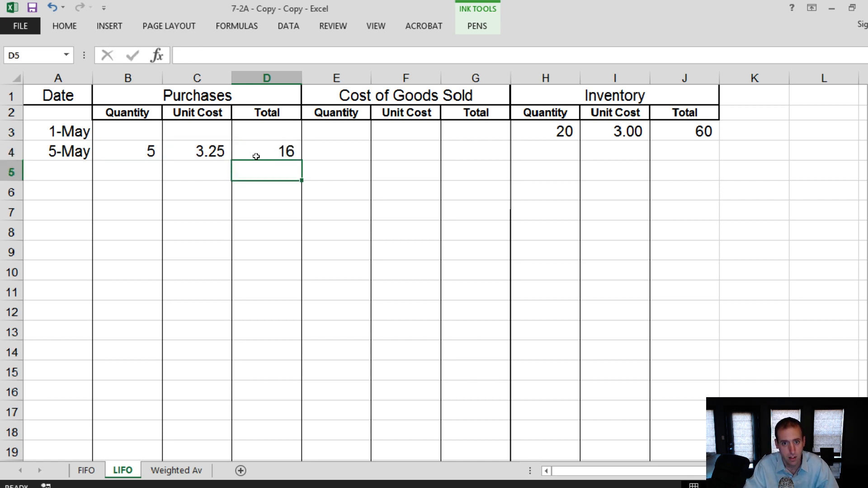
left_click(64, 25)
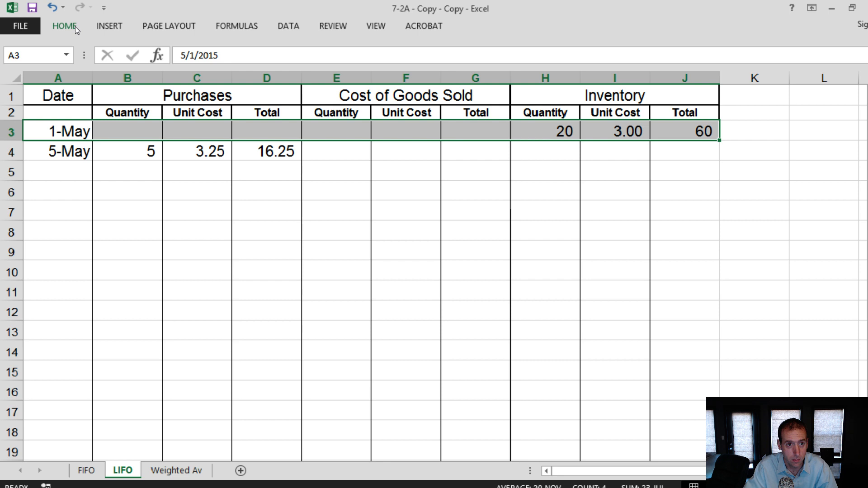
Border below the May 1 row and list inventory layers 20 at 3.00 and 5 at 3.25 (16.25).
left_click(63, 26)
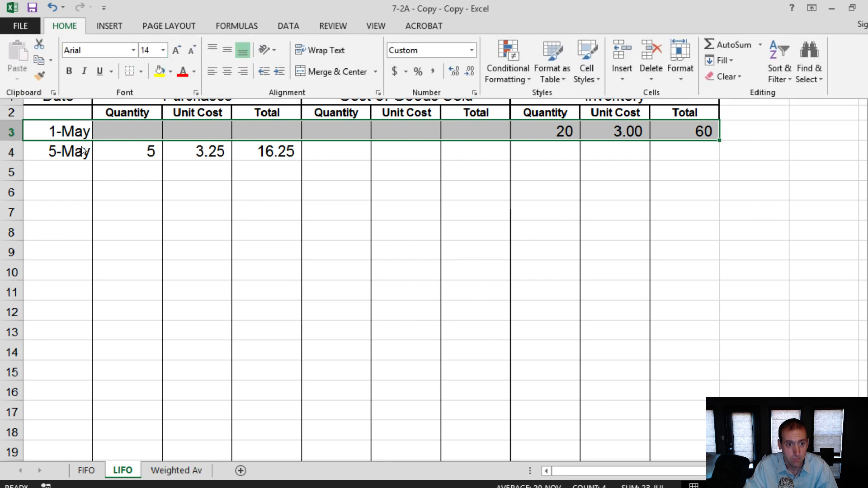
left_click(545, 150)
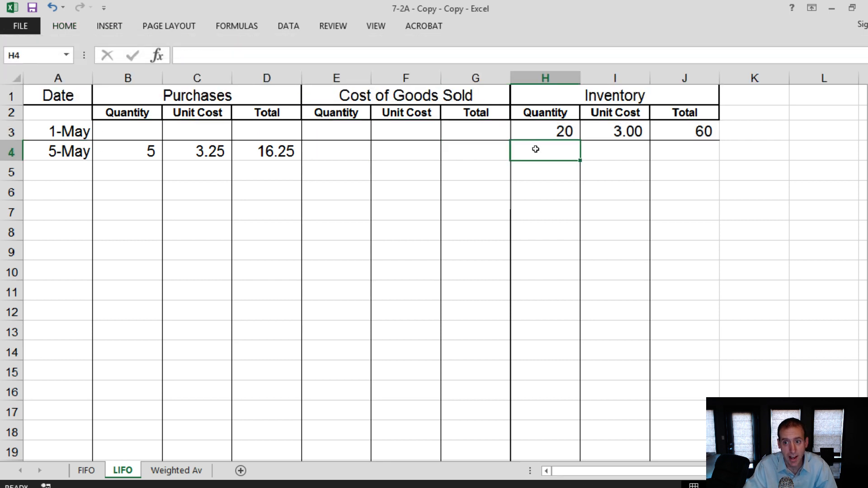
type("5")
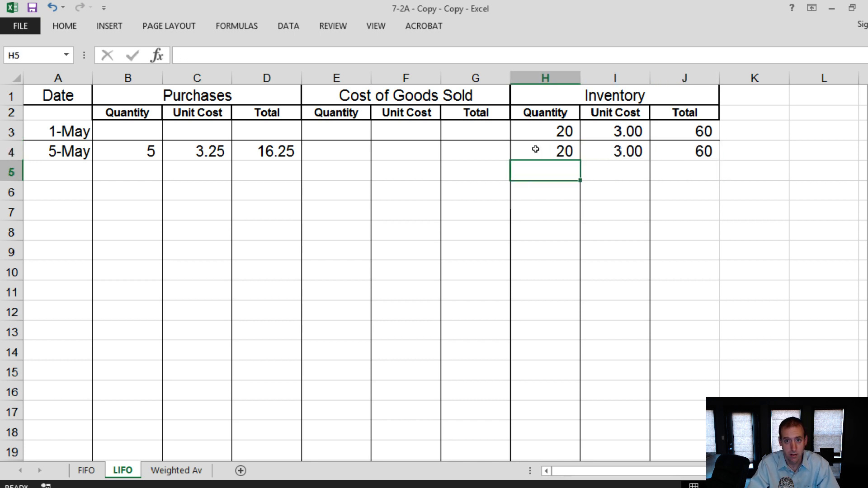
type("16")
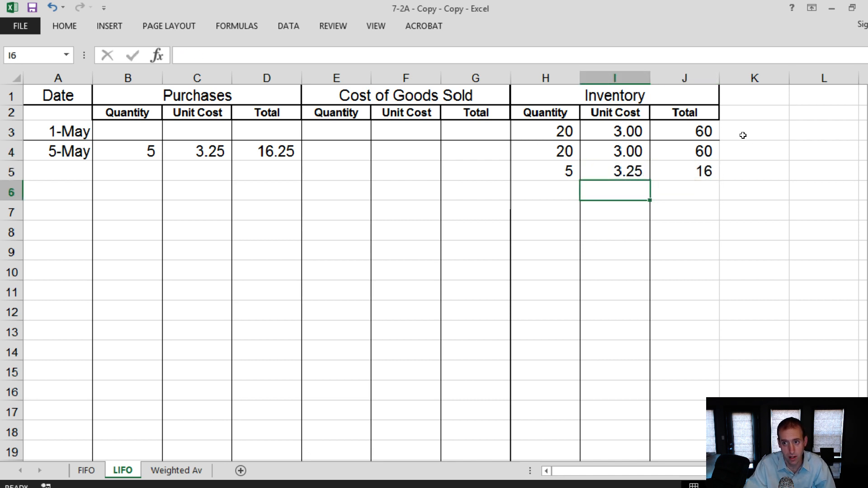
Show inventory totals with two decimals and border below the May 5 entries.
left_click(684, 77)
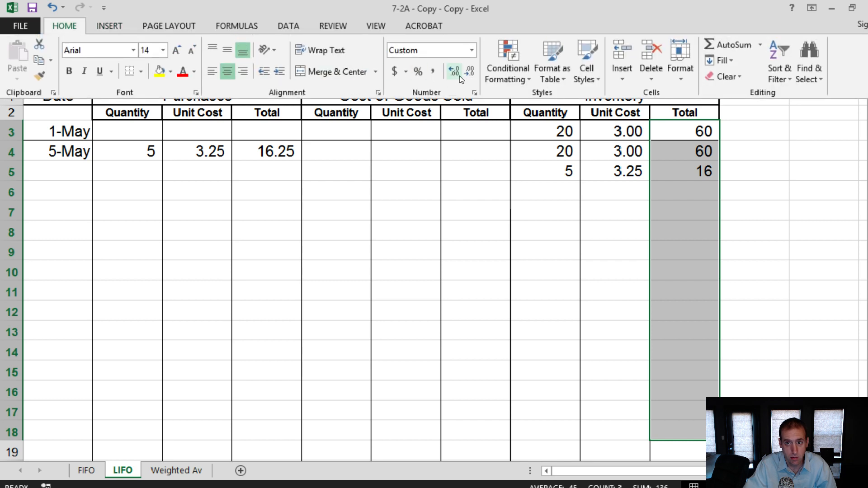
left_click(453, 71)
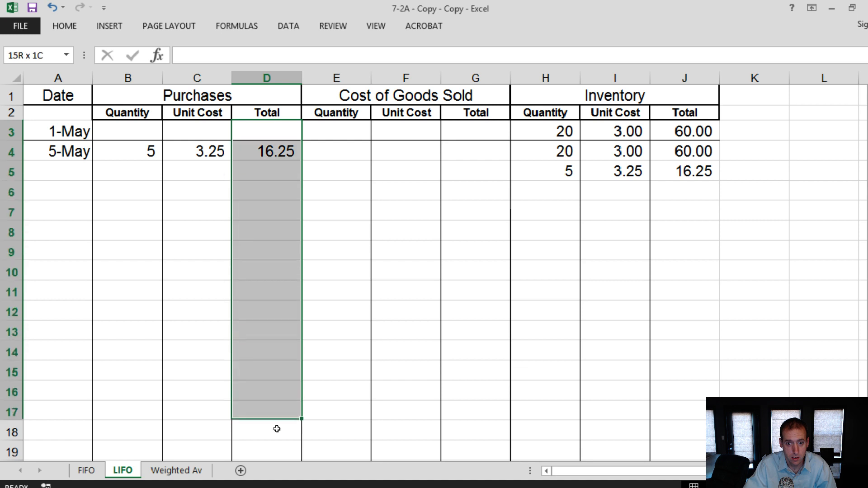
left_click(64, 25)
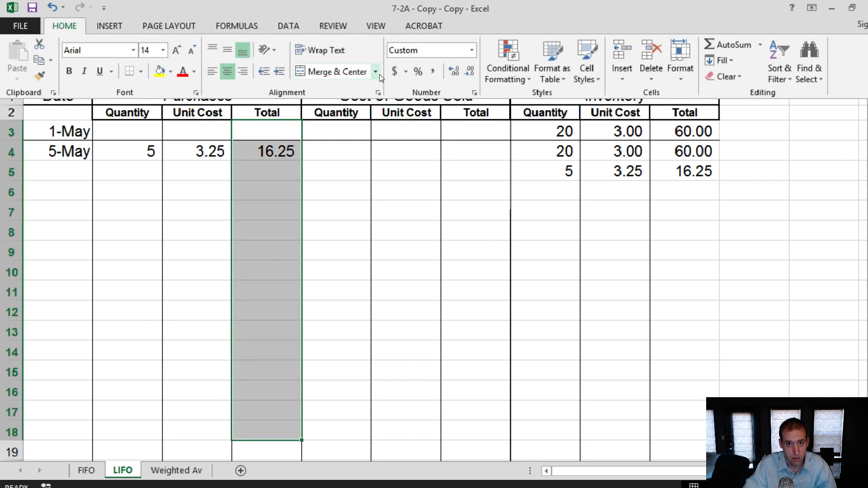
mouse_move(175, 223)
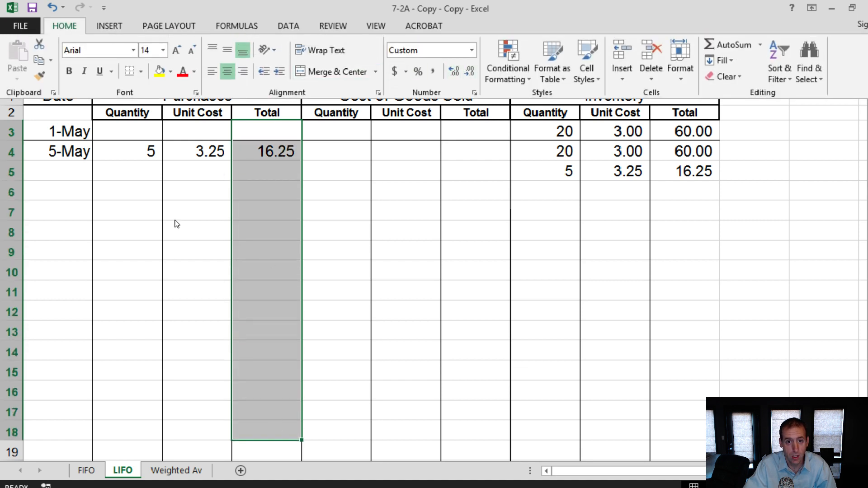
left_click(58, 171)
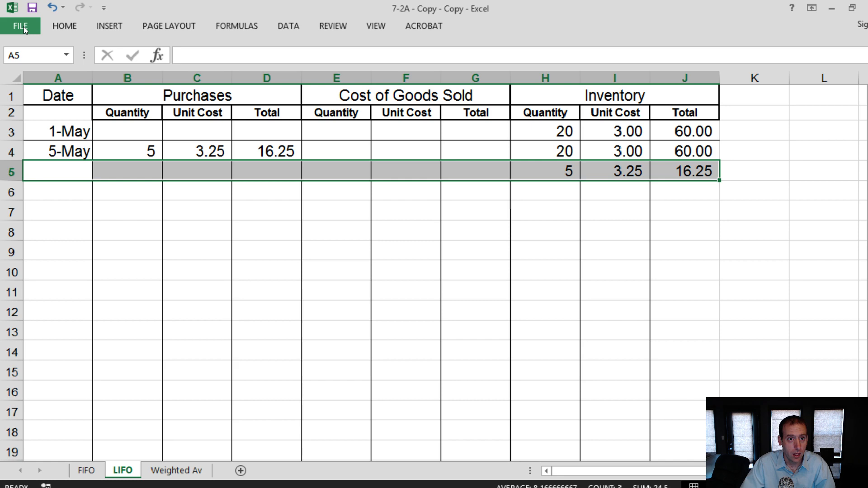
left_click(64, 25)
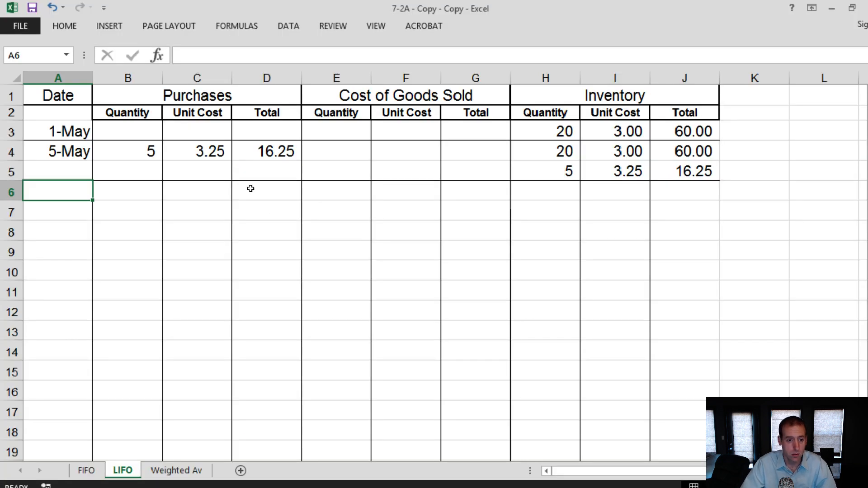
Date the sale 13-May and enter cost of goods sold 5 at 3.25 and 17 at 3.00.
type("May 1")
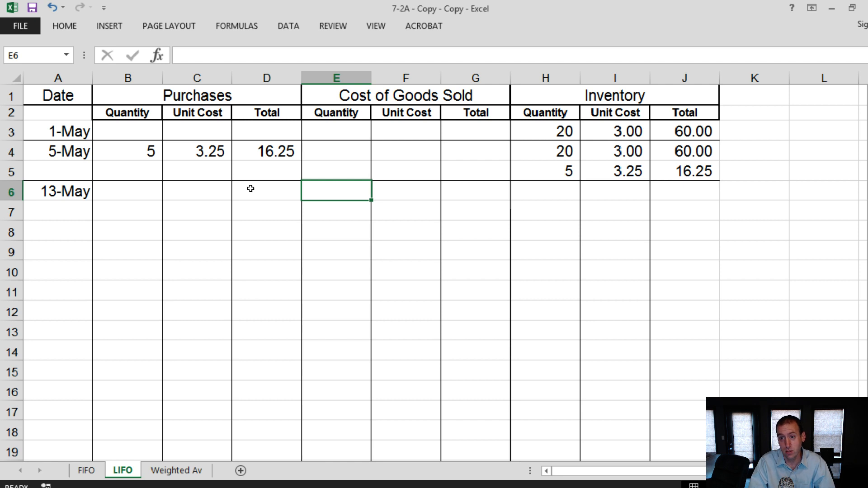
type("5")
left_click(405, 192)
type("3.25")
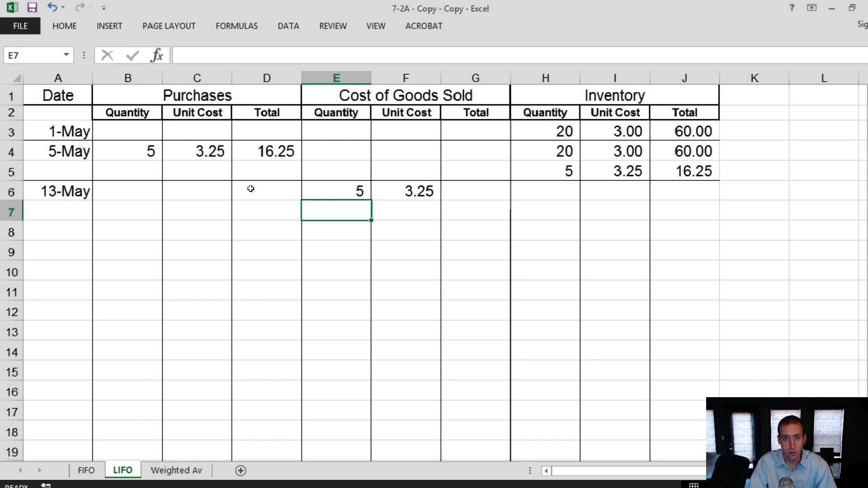
type("17")
left_click(406, 212)
type("3")
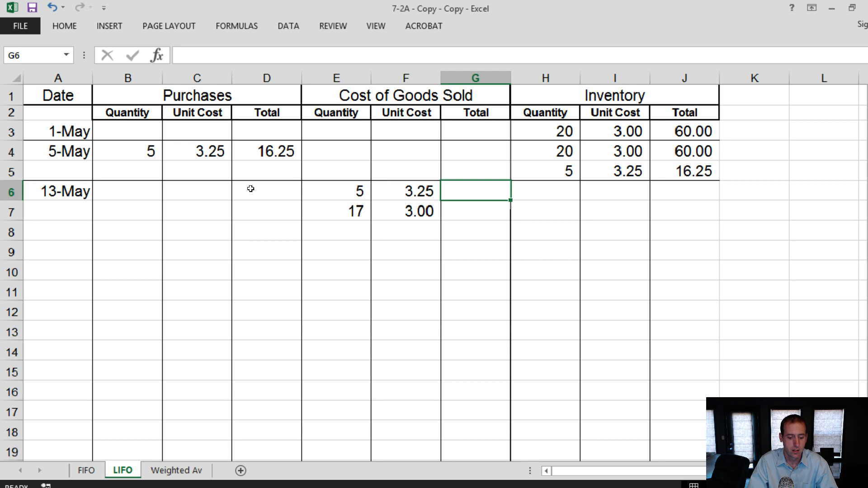
type("16")
left_click(475, 211)
type("51")
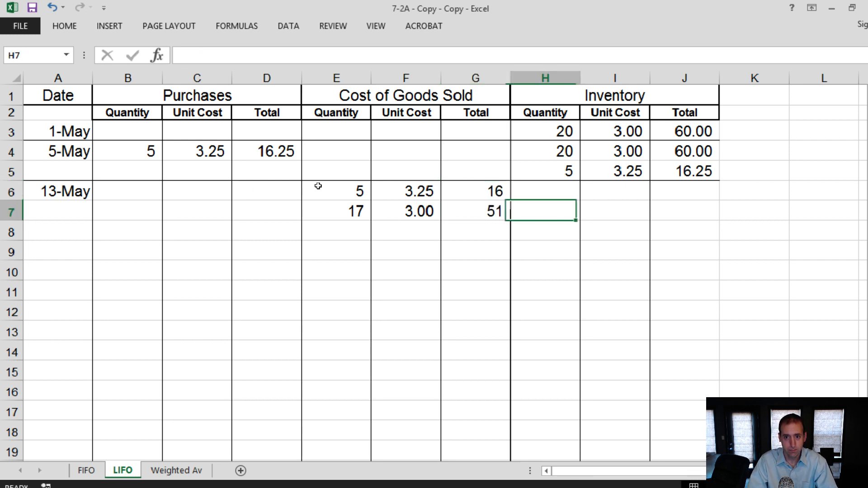
Record remaining inventory of 3 at 3.00 with a total formula giving 9.00.
left_click(544, 191)
type("3")
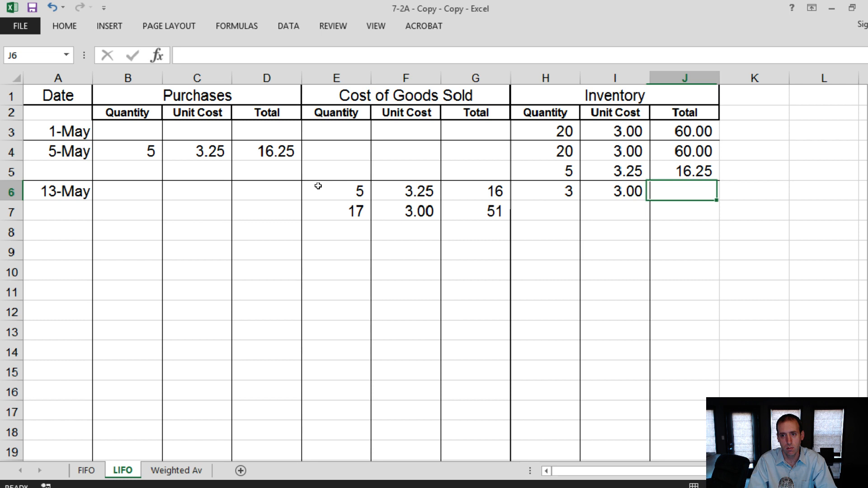
type("=")
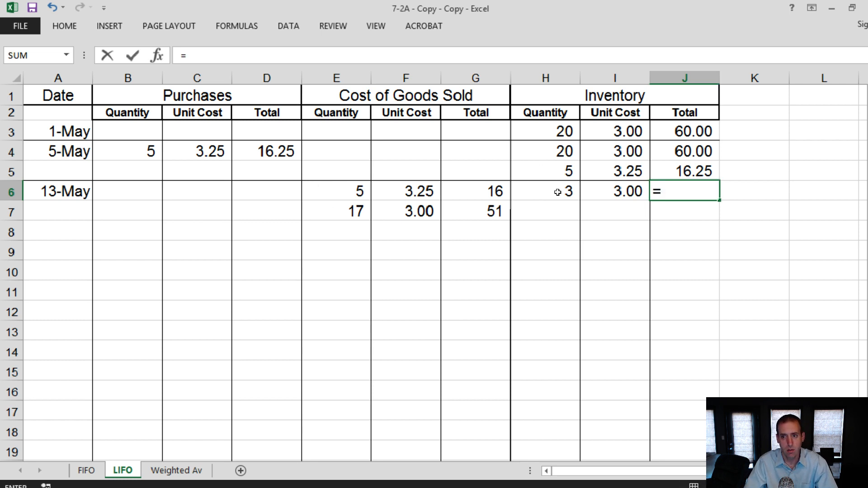
key("Return")
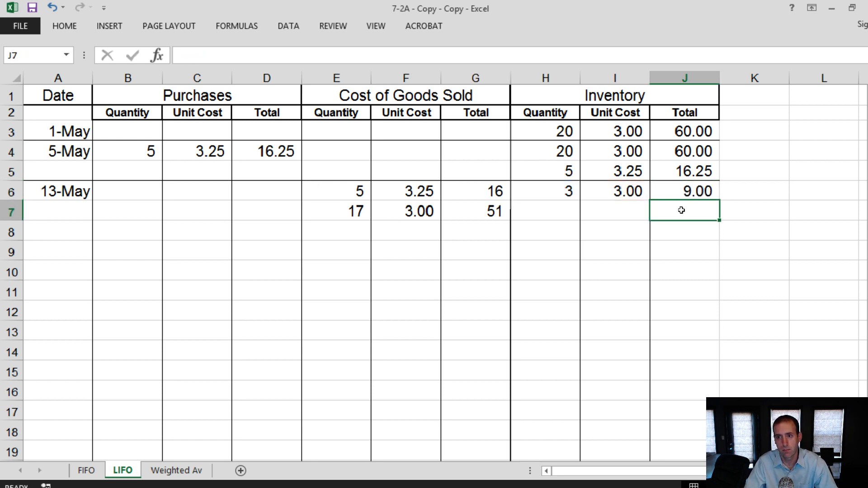
left_click(11, 211)
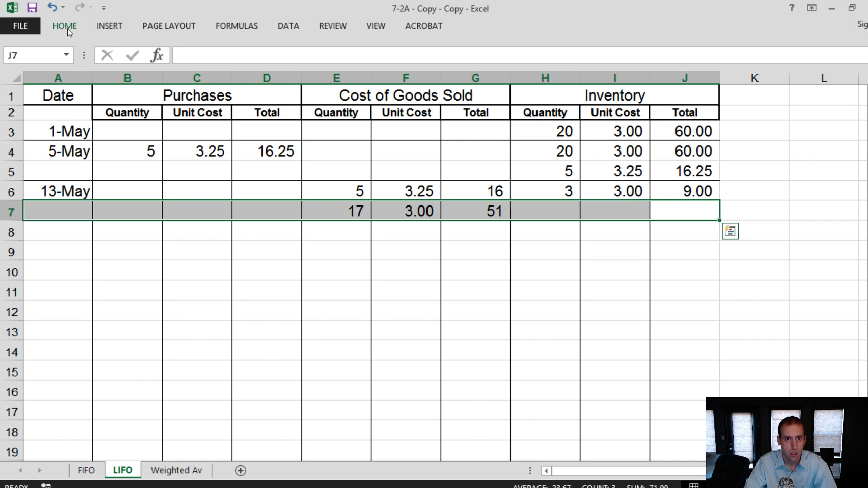
Border below row 7 and show COGS totals 16.25 and 51.00 with two decimals.
left_click(64, 26)
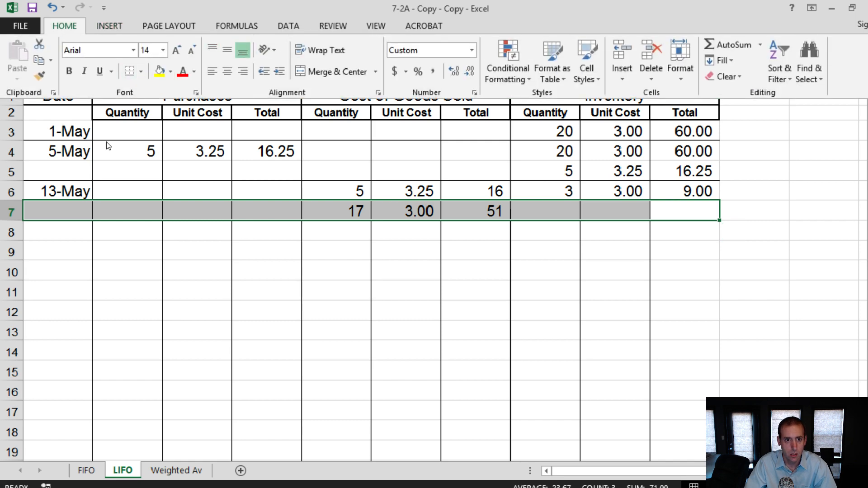
left_click(57, 231)
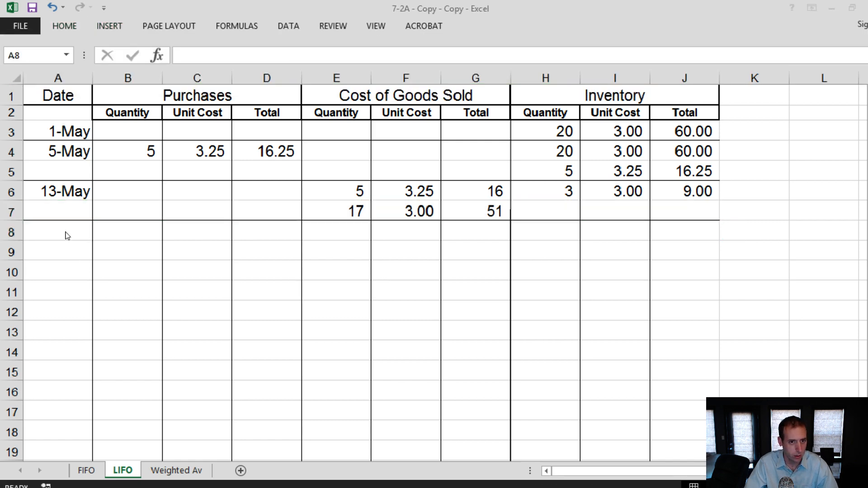
left_click(57, 232)
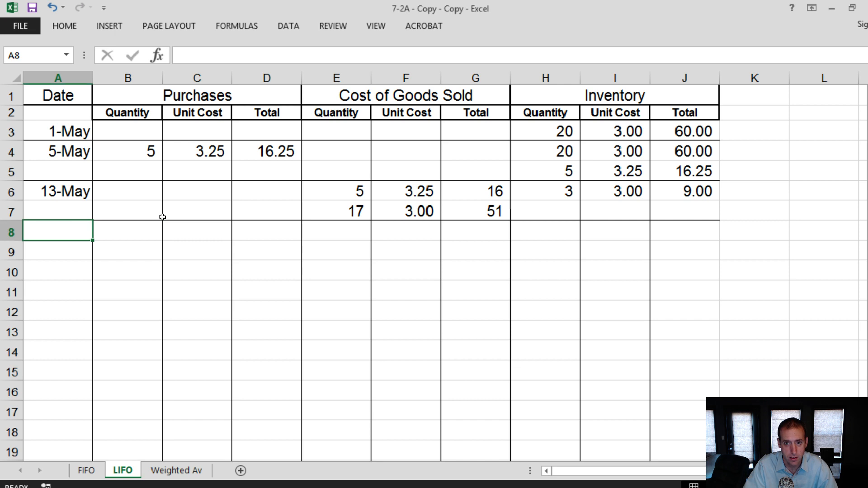
left_click(474, 191)
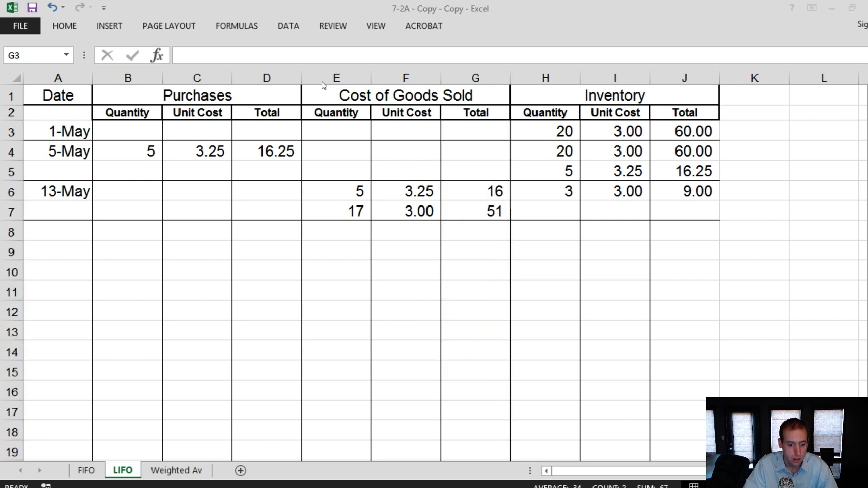
left_click(474, 77)
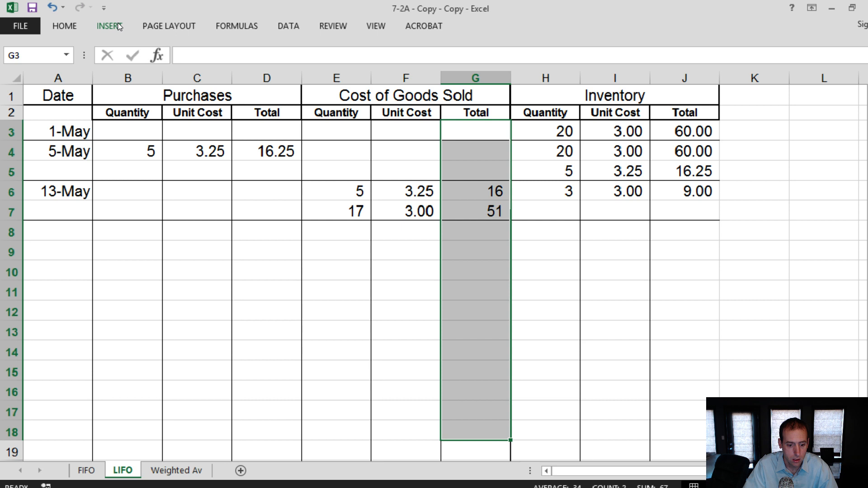
left_click(453, 71)
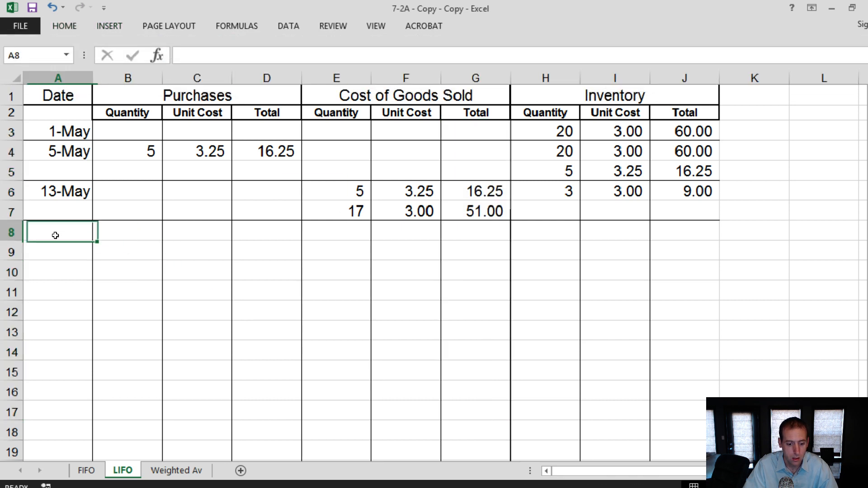
mouse_move(80, 224)
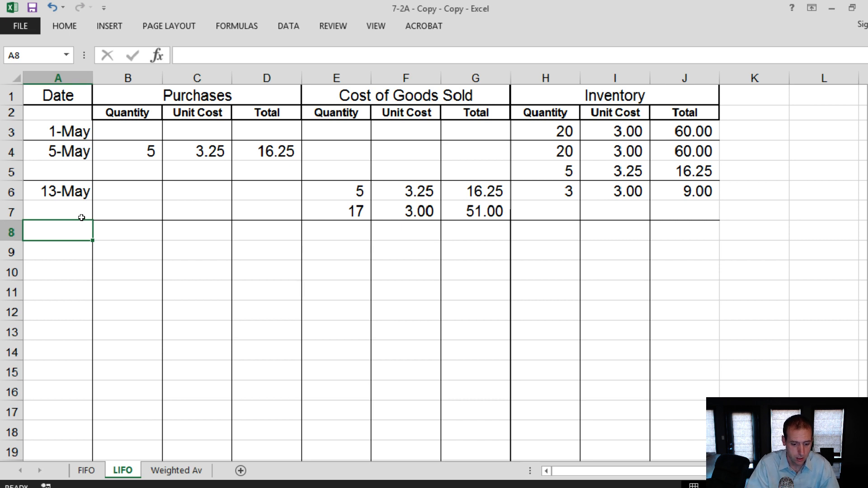
Record the row 8 purchase of 7 at 3.55 with formula =B8*C8 giving 24.85.
left_click(127, 231)
type("7")
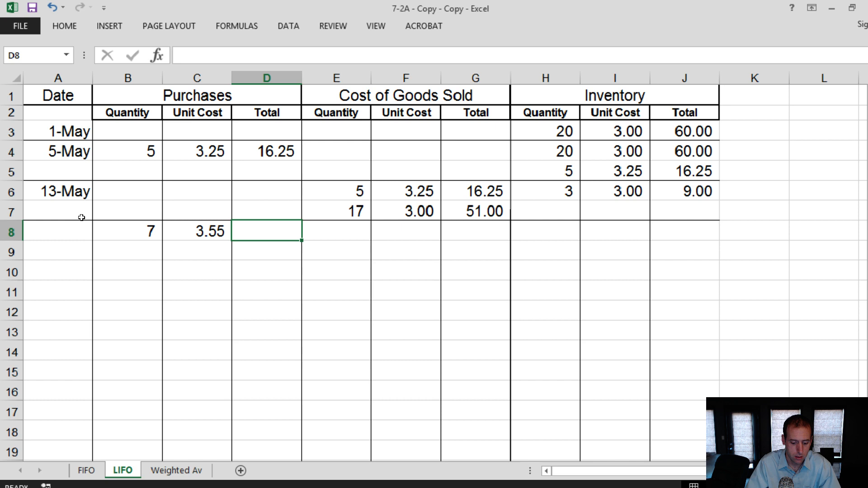
type("=B8")
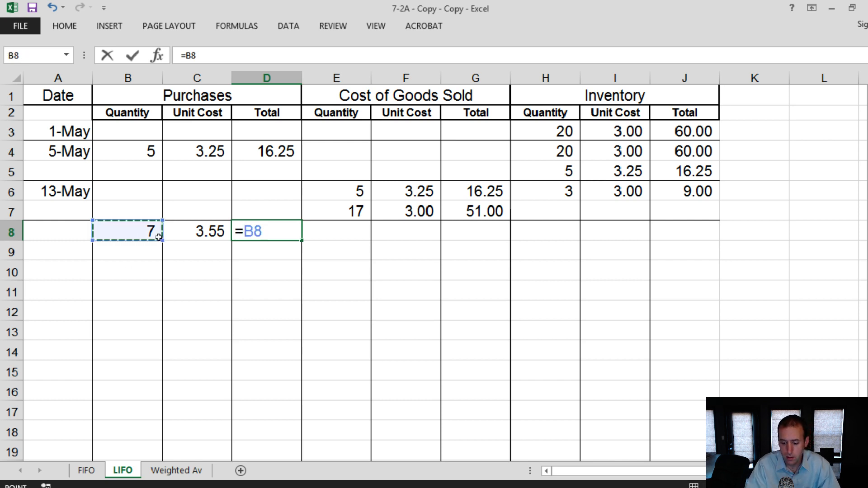
key("Return")
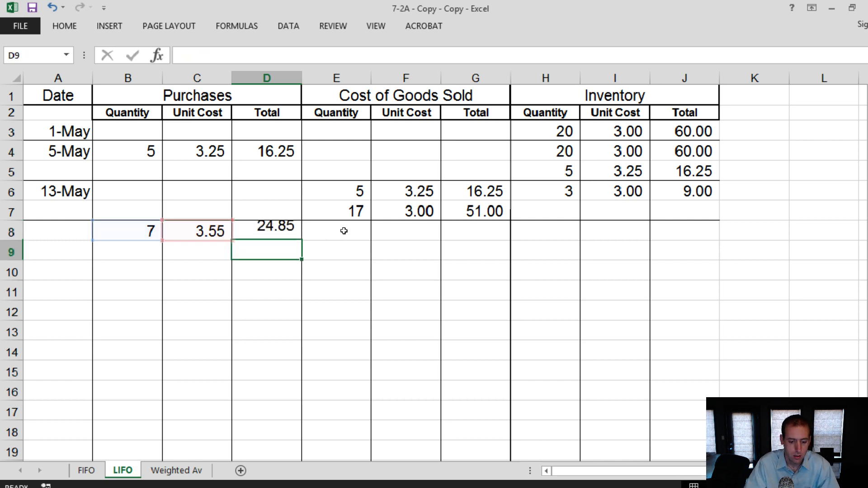
List inventory layers 3 at 3.00 (9.00) and 7 at 3.55 (24.85), with a border below row 9.
left_click(543, 231)
type("3")
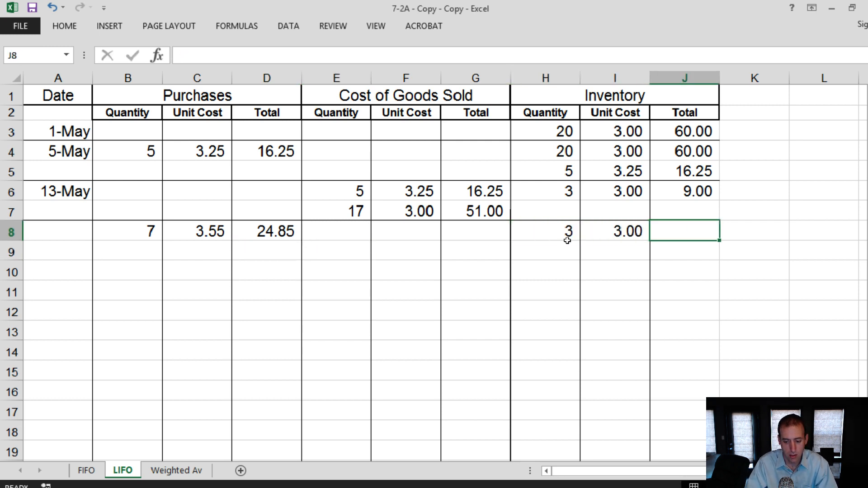
key("Return")
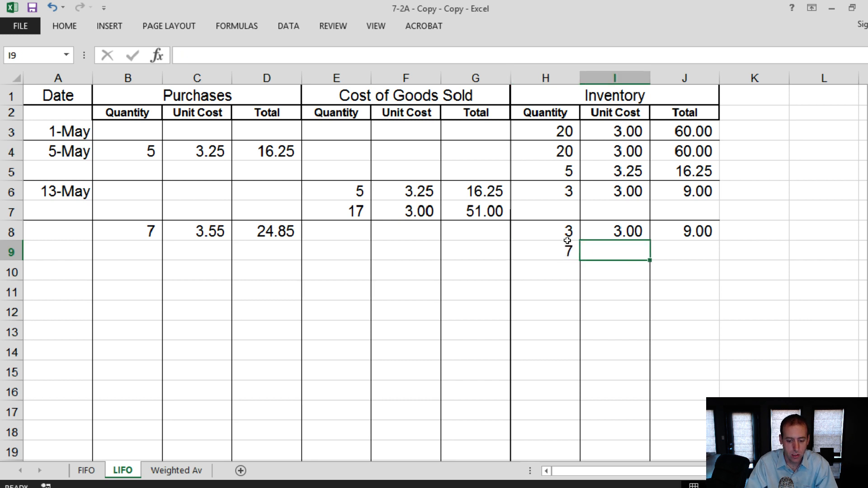
type("24")
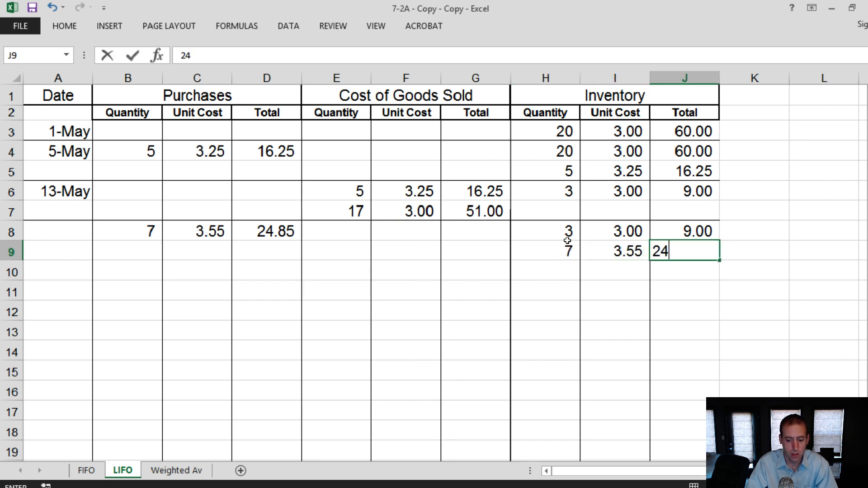
key("Return")
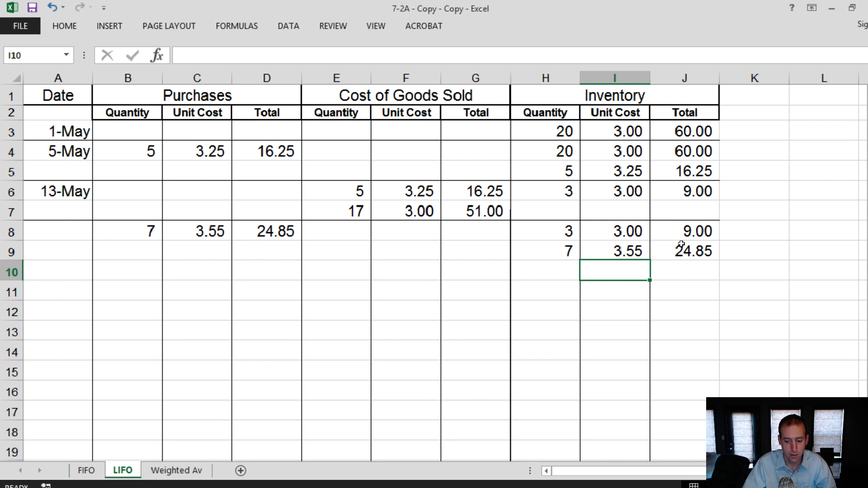
left_click(8, 251)
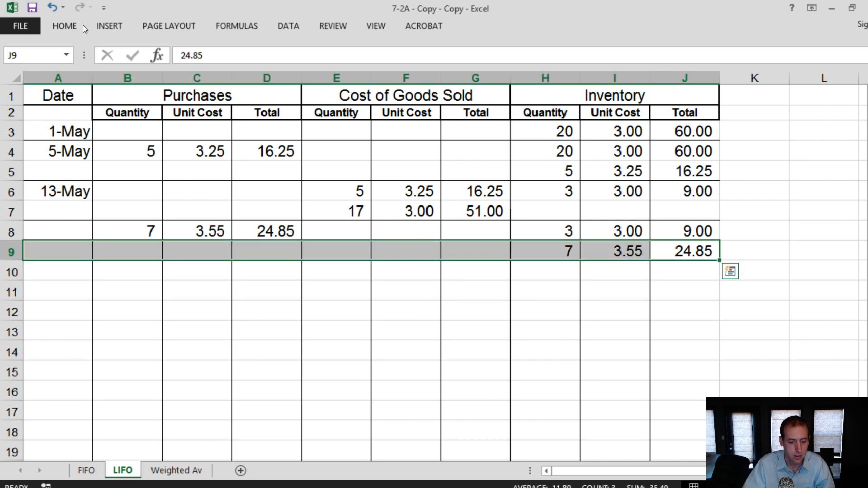
left_click(63, 25)
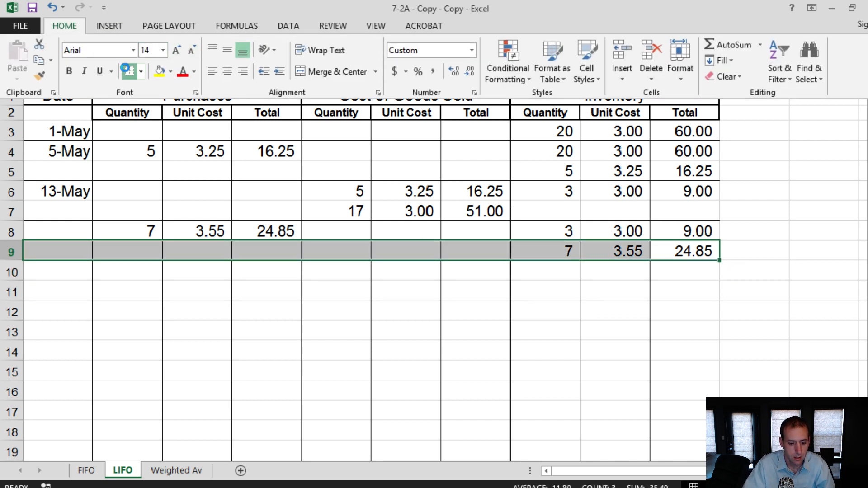
left_click(57, 272)
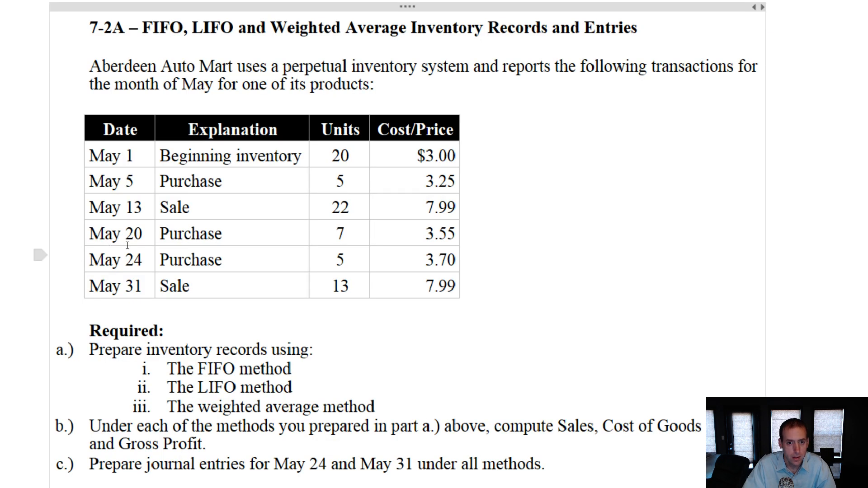
mouse_move(190, 235)
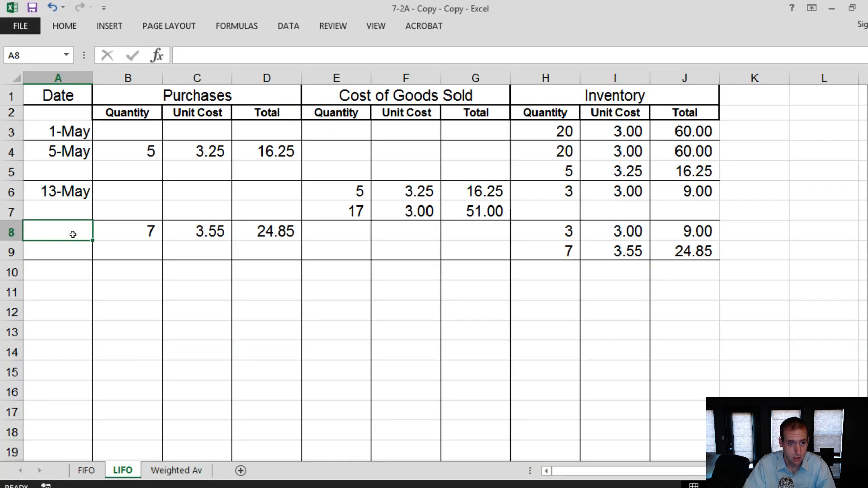
Date the purchase 20-May and record 5 at 3.70 (18.50) with three inventory layers.
type("May 20")
left_click(57, 271)
type("24-May")
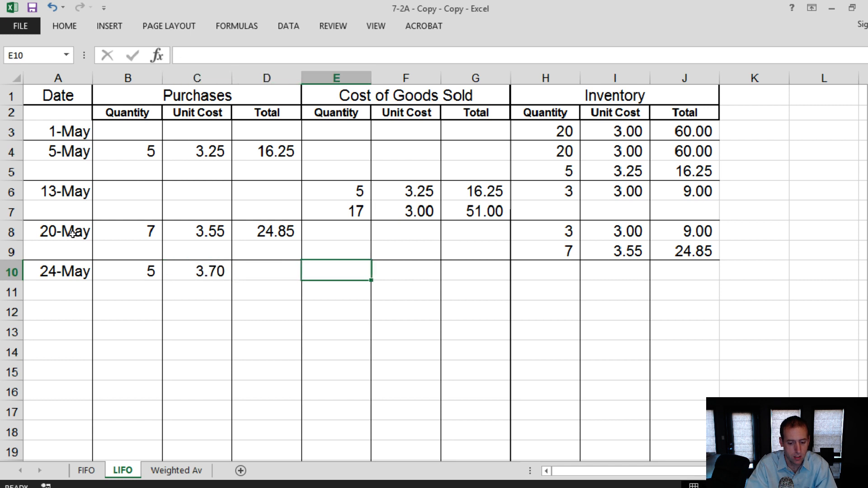
type("3")
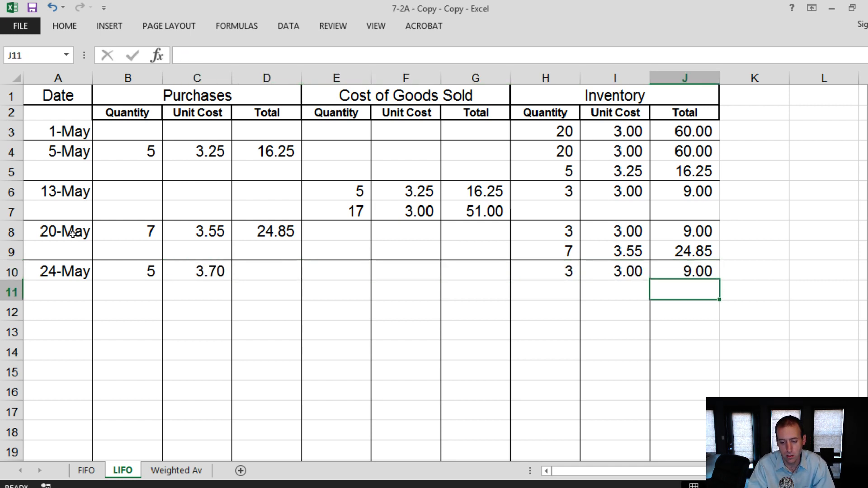
type("3.55")
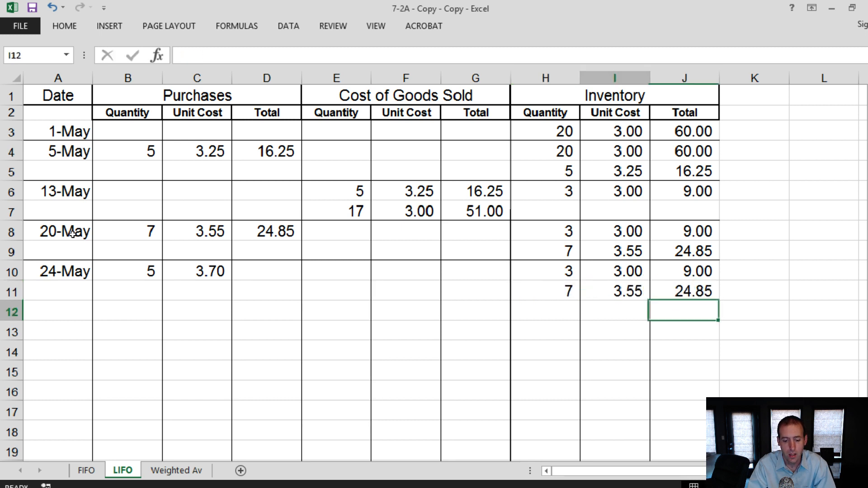
type("3.70")
left_click(545, 311)
type("5")
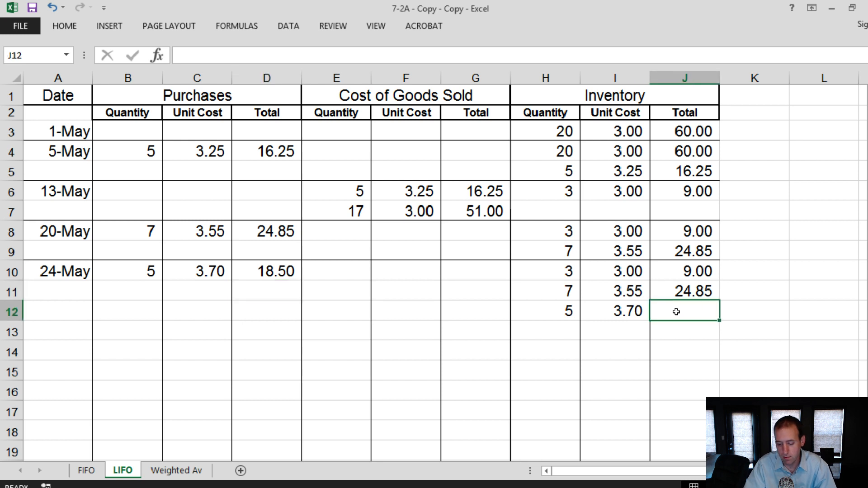
type("18.5")
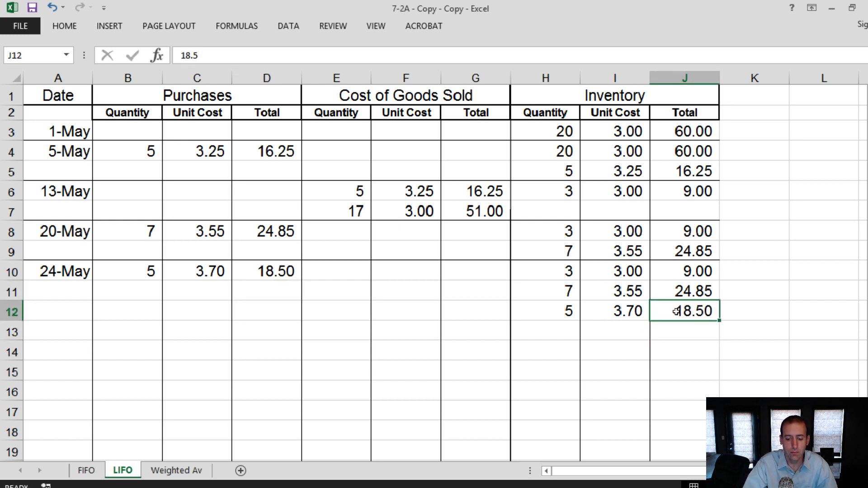
Add a bottom border on row 12 and begin the next date entry.
left_click(11, 310)
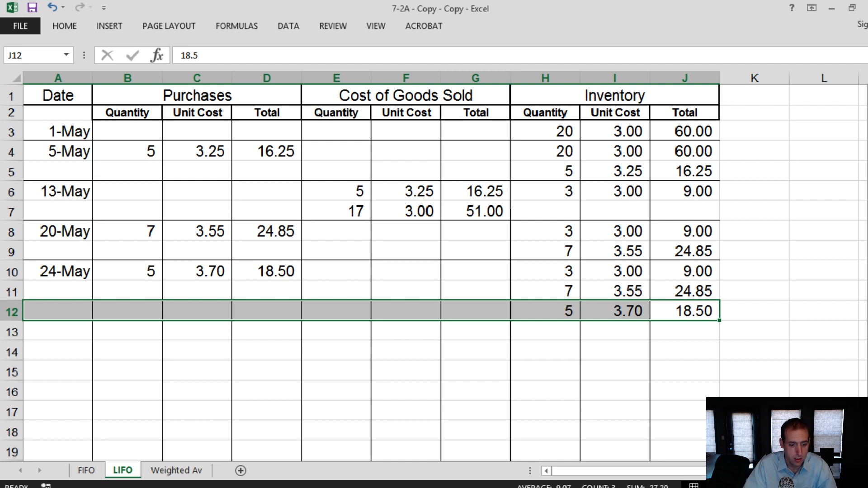
left_click(64, 25)
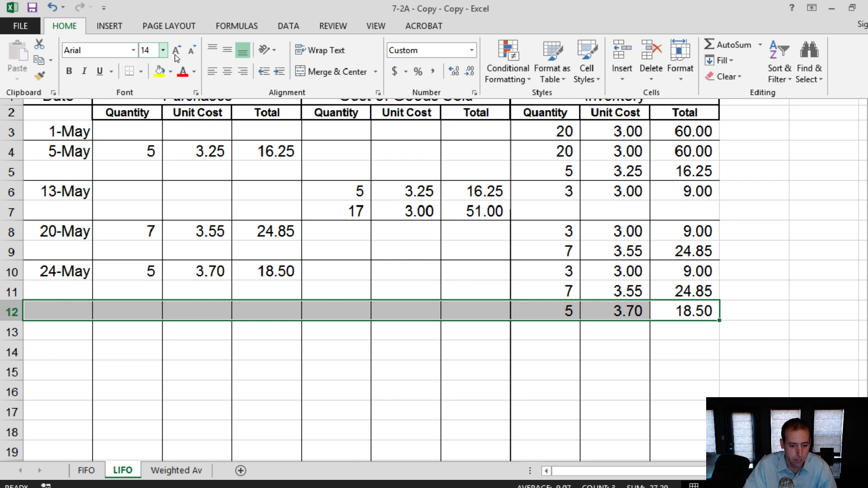
mouse_move(42, 393)
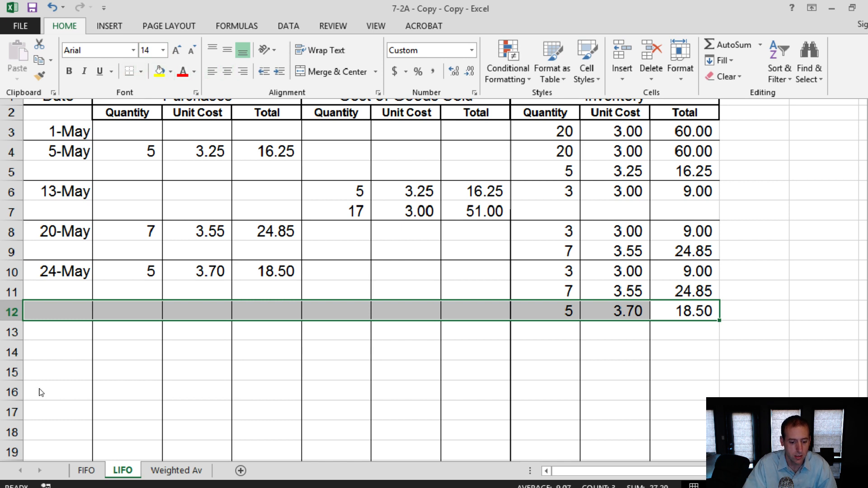
type("M")
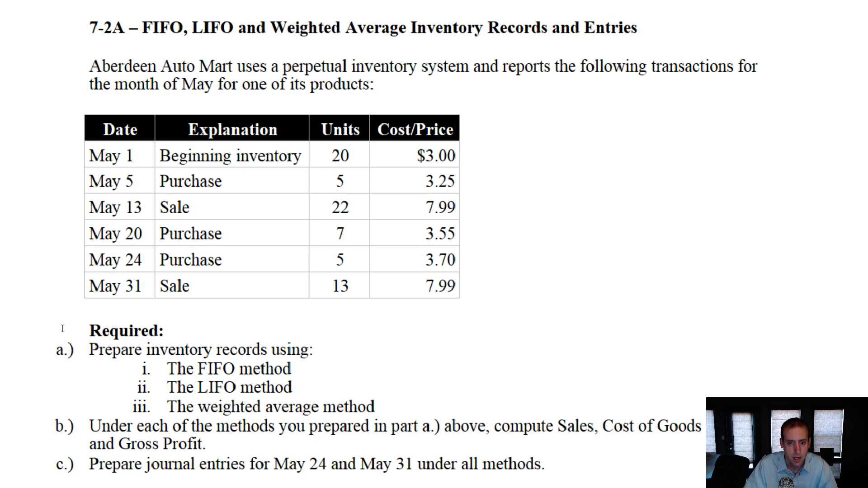
Switch back to the Excel LIFO sheet to continue the 31-May sale.
key("alt+tab")
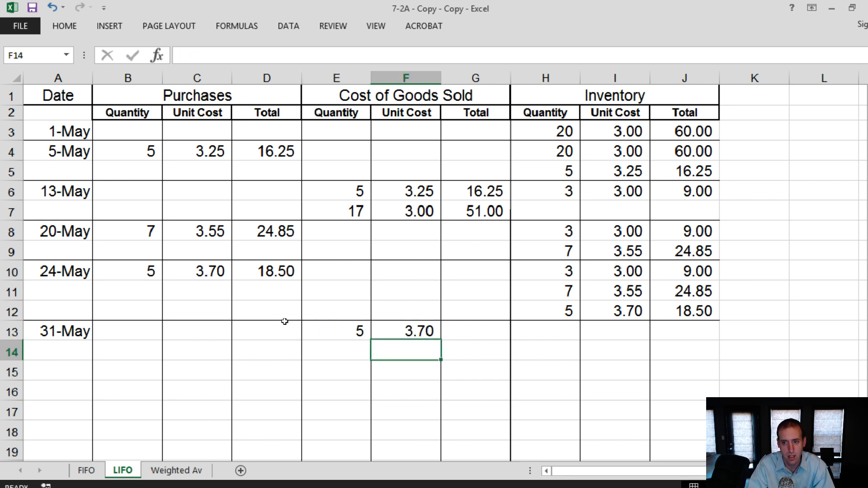
Enter COGS layers 7 at 3.55 and 1 at 3.00, leaving 2 at 3.00 worth 6.00.
type("7")
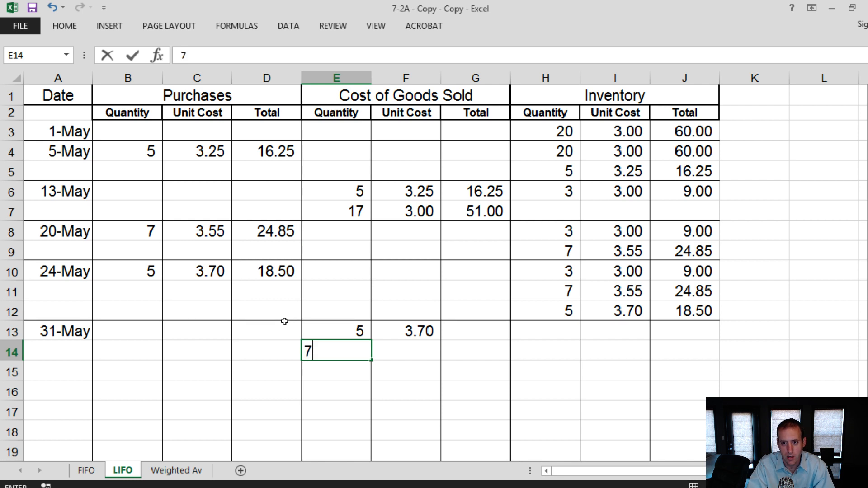
key("Return")
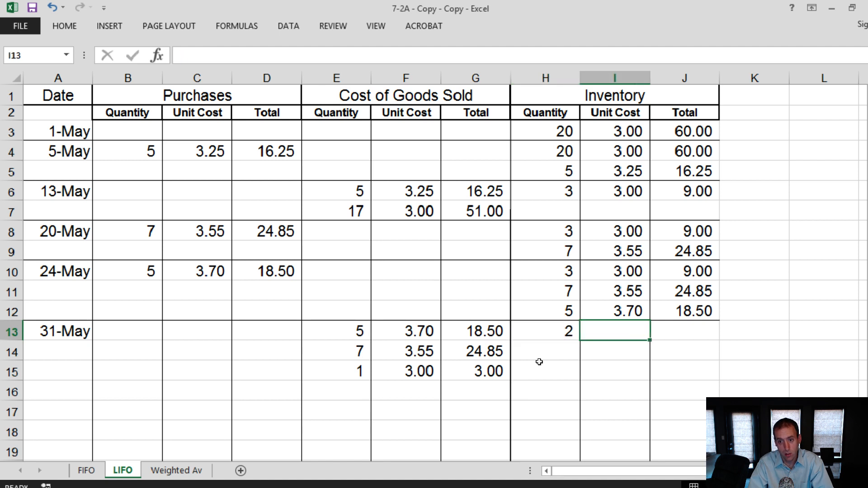
type("6.00")
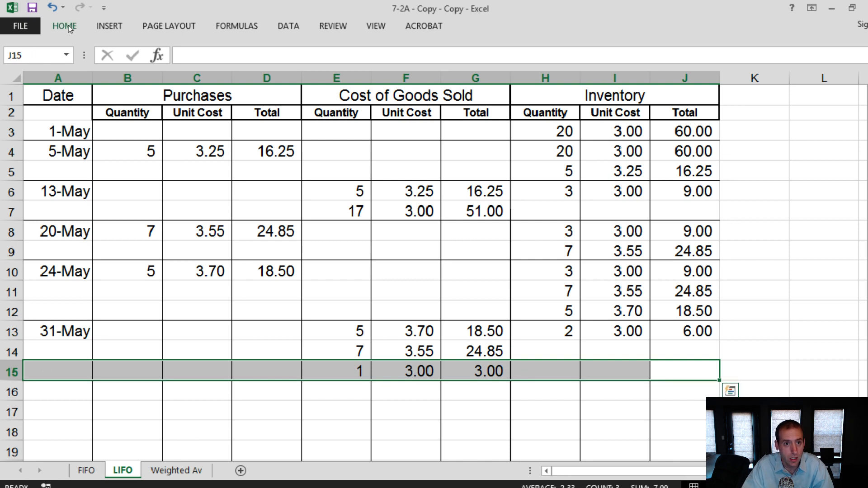
left_click(63, 25)
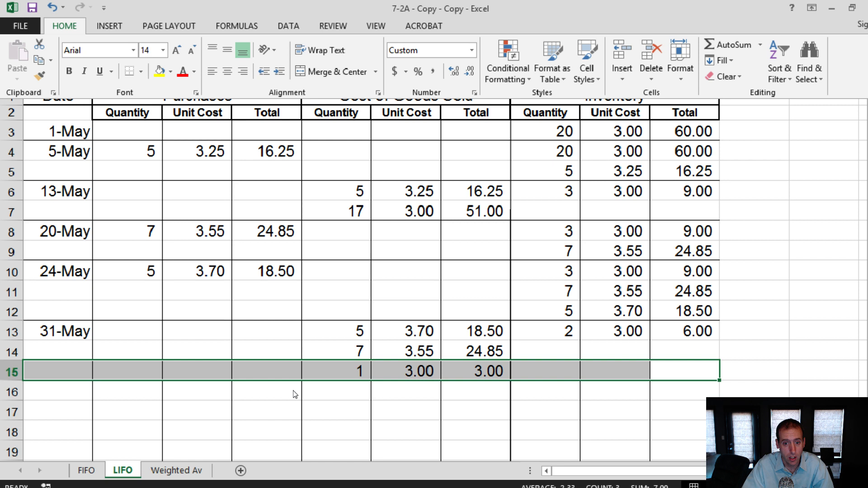
Border below row 15 and type Sales rev, COGS and Gross Profit labels in E17:E19.
left_click(335, 410)
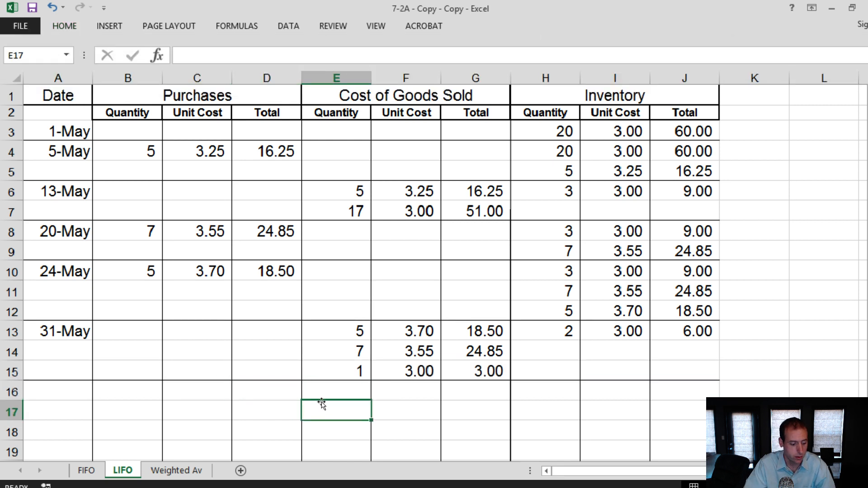
type("Sales rev")
left_click(336, 431)
type("COGS")
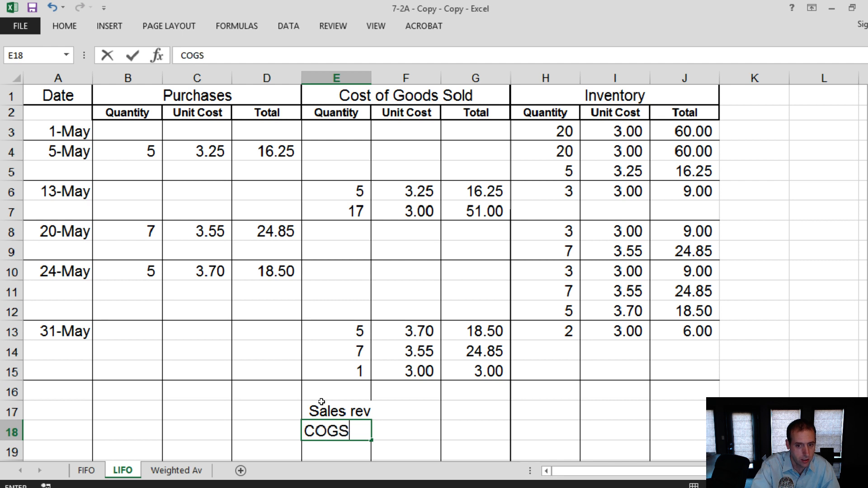
type("Gross")
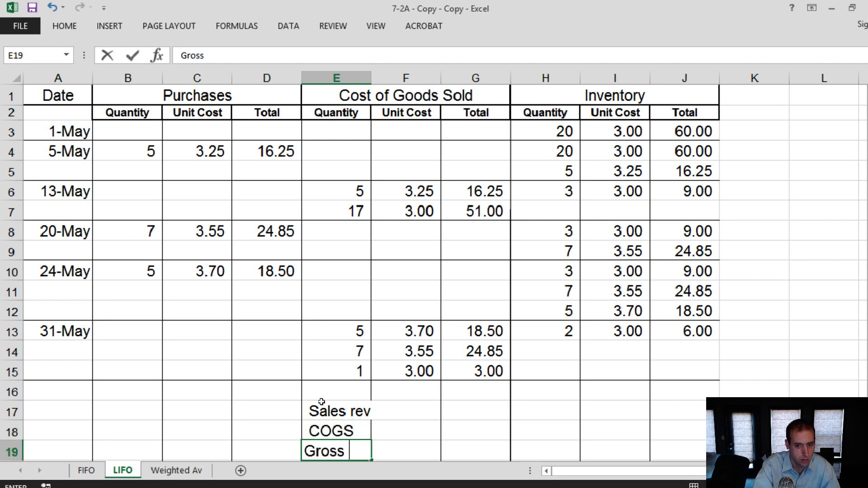
type("Profir")
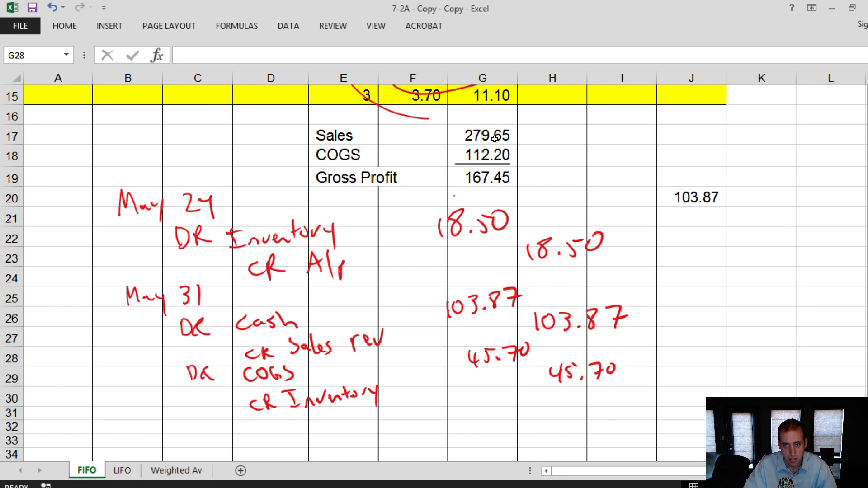
Enter sales revenue 279.65, COGS, and gross profit =G17-G18 showing 166.05.
left_click(121, 471)
type("279")
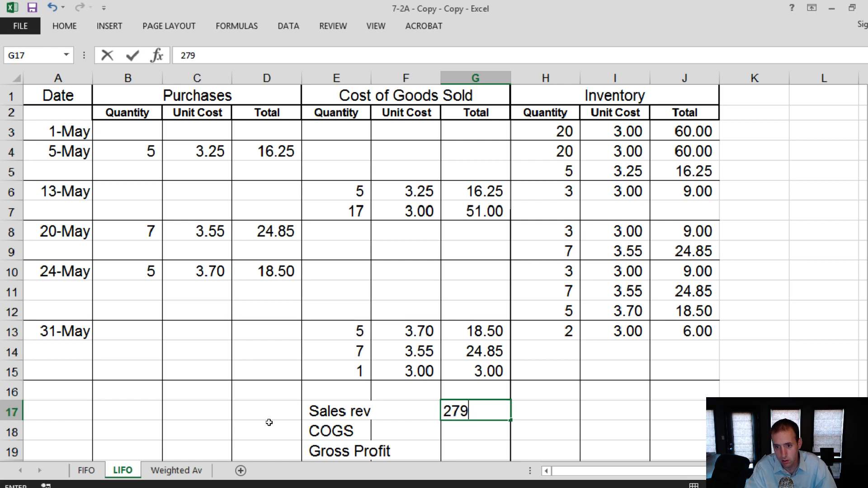
key("Return")
type("=G6+G7+G13")
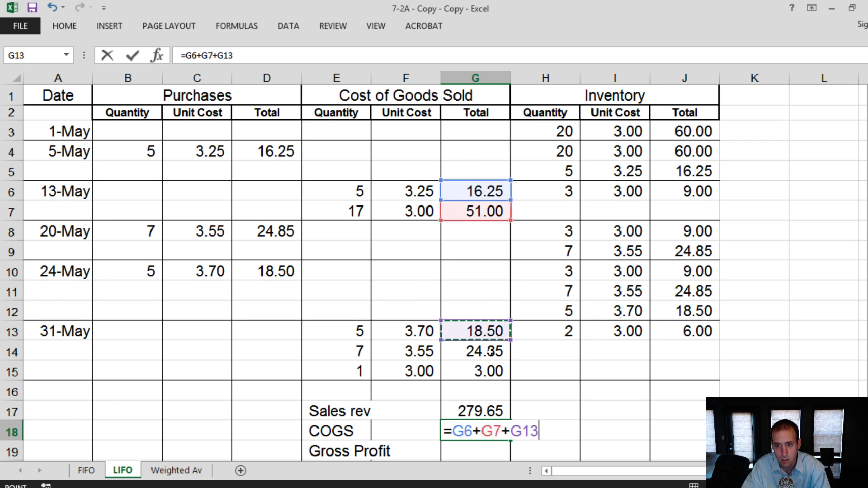
key("Return")
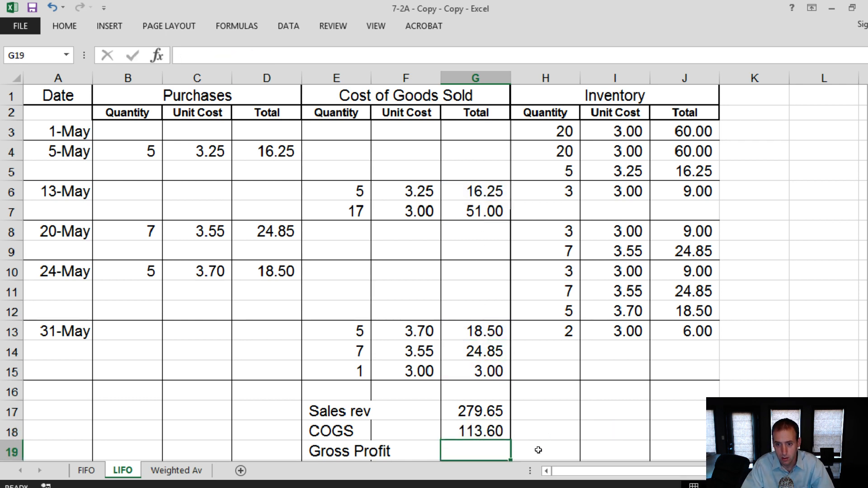
type("=G17")
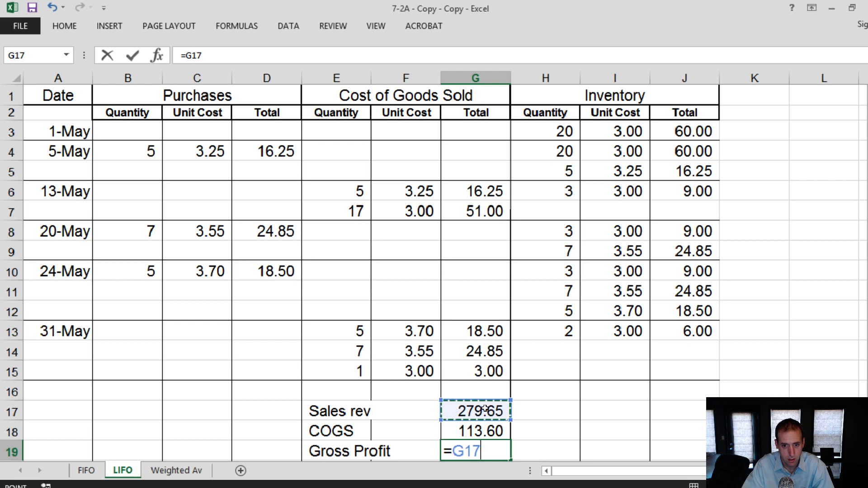
key("Return")
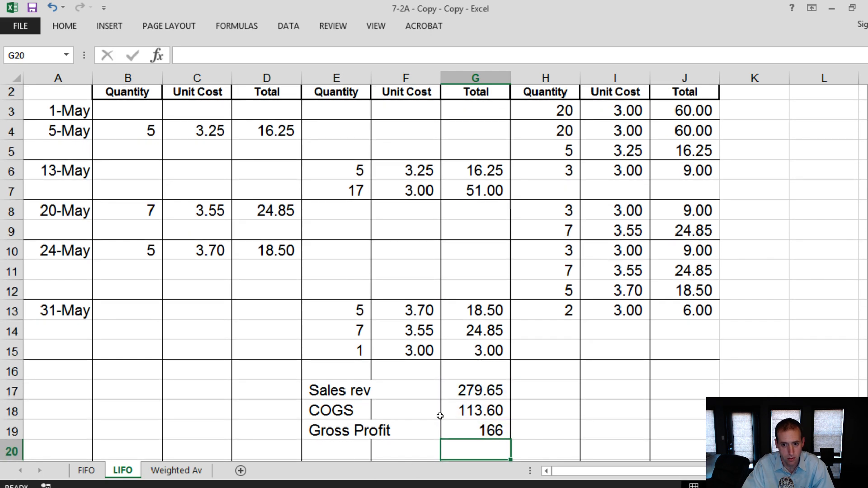
left_click(63, 26)
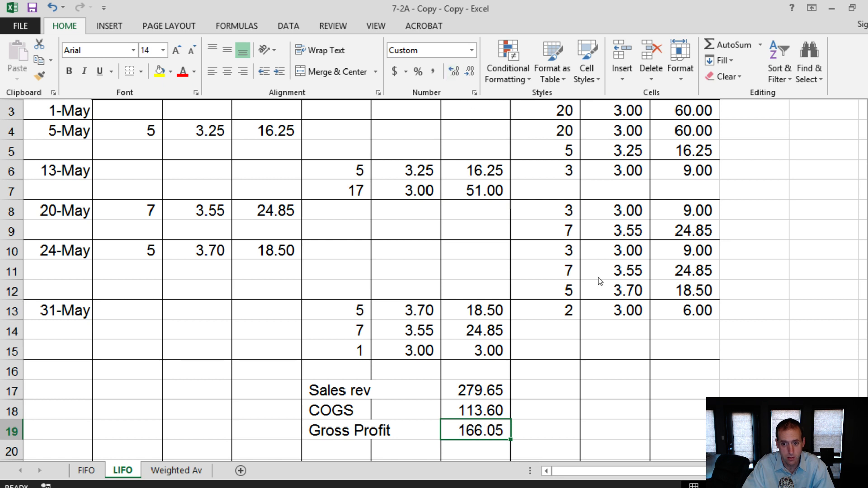
mouse_move(421, 317)
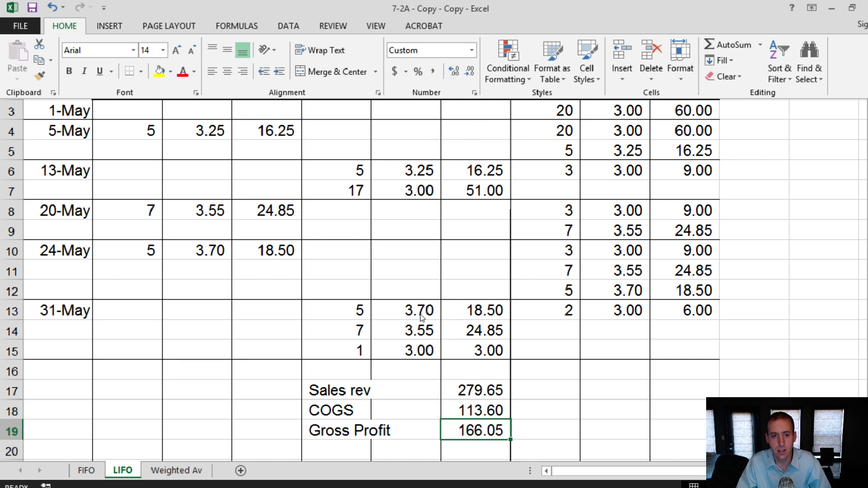
mouse_move(266, 306)
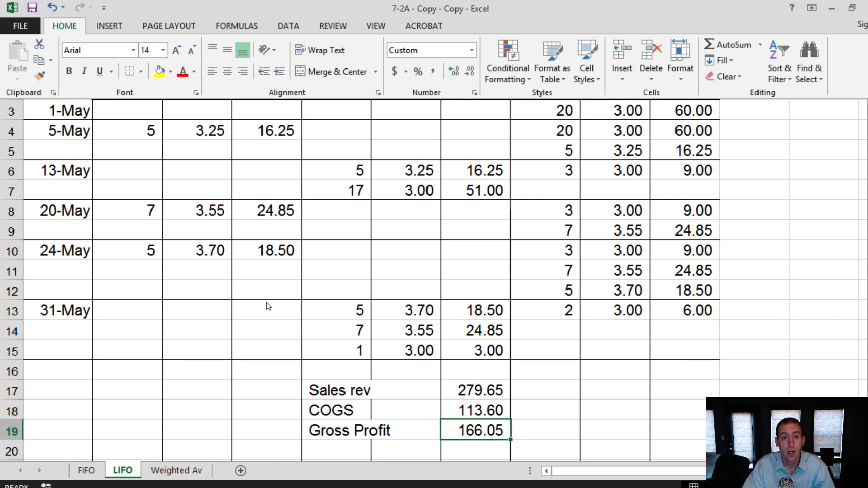
mouse_move(184, 399)
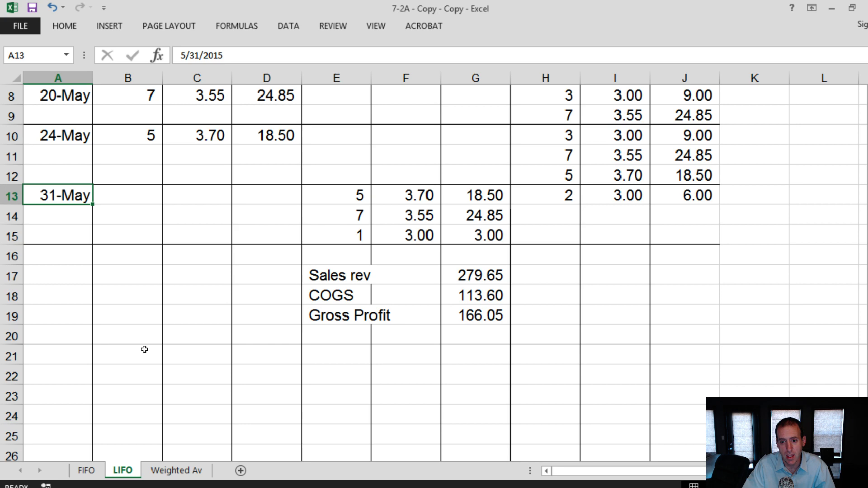
mouse_move(164, 348)
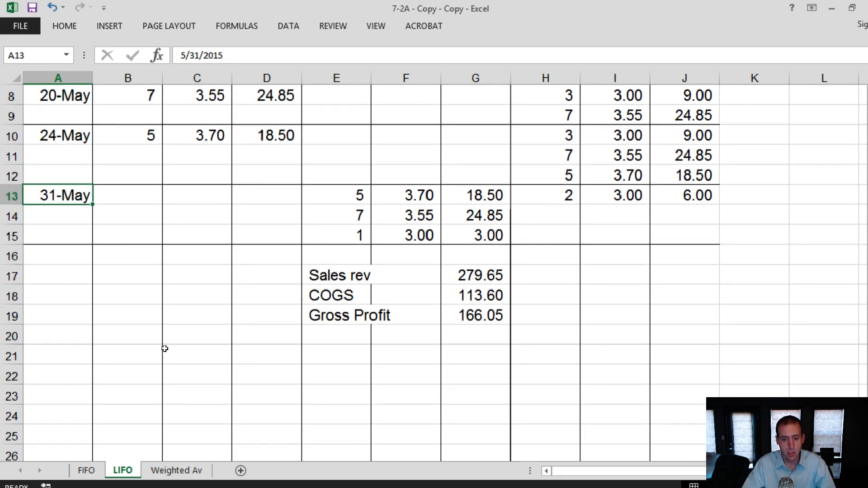
scroll("down", 3)
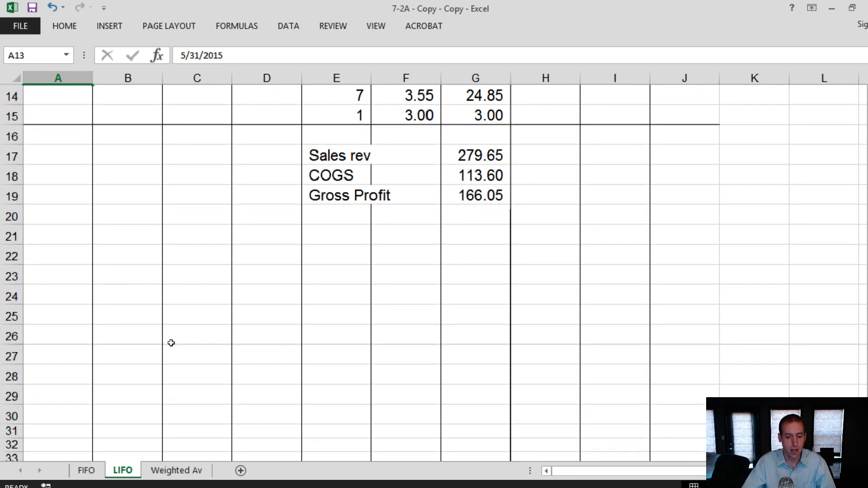
mouse_move(159, 335)
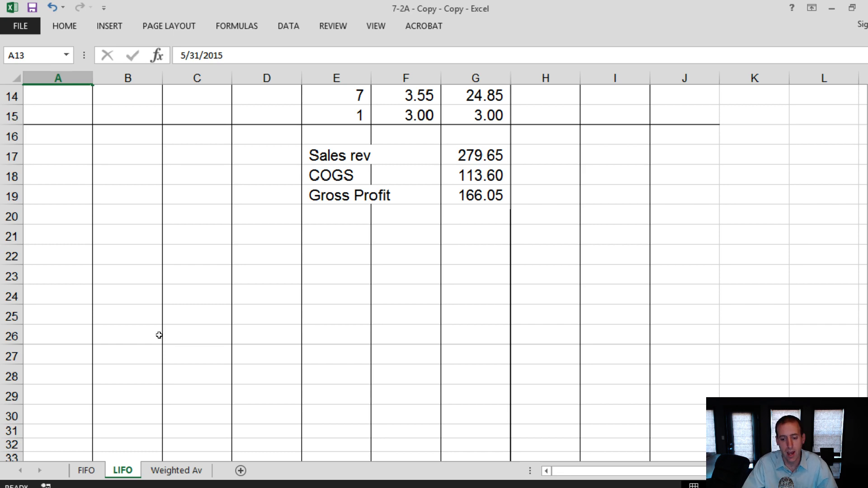
scroll("up", 3)
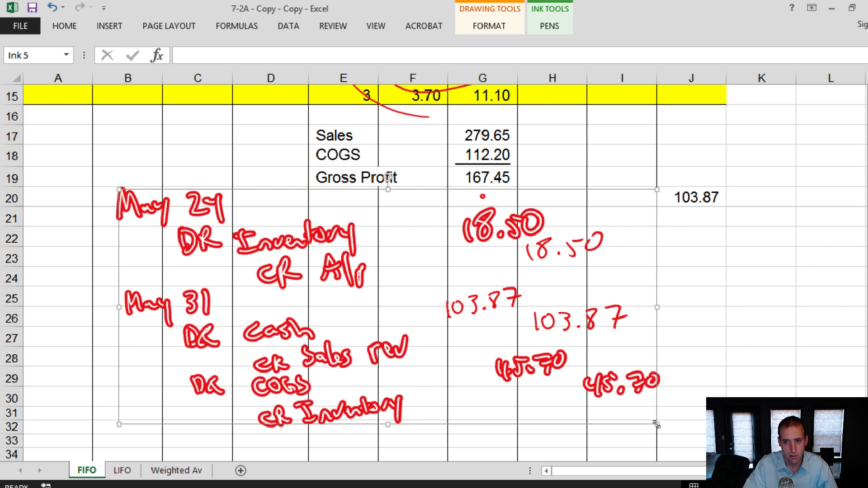
Select the May 24 and May 31 handwritten entries on FIFO and move to LIFO's summary area.
left_click(690, 397)
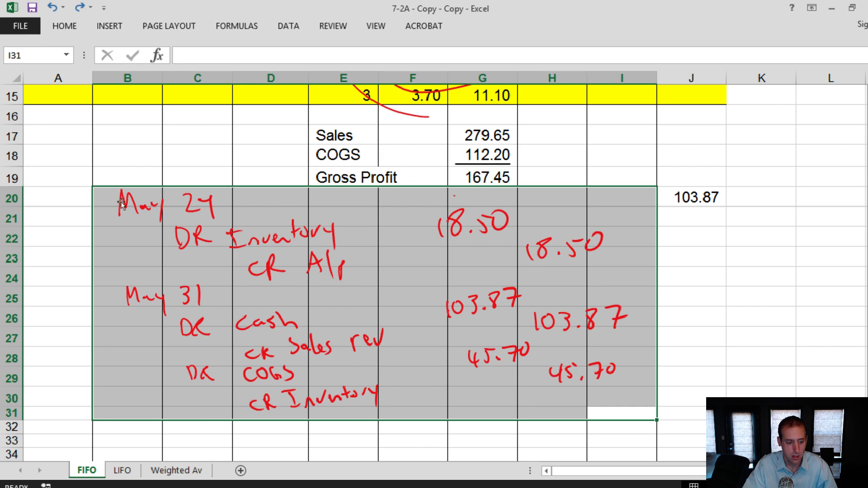
left_click(121, 470)
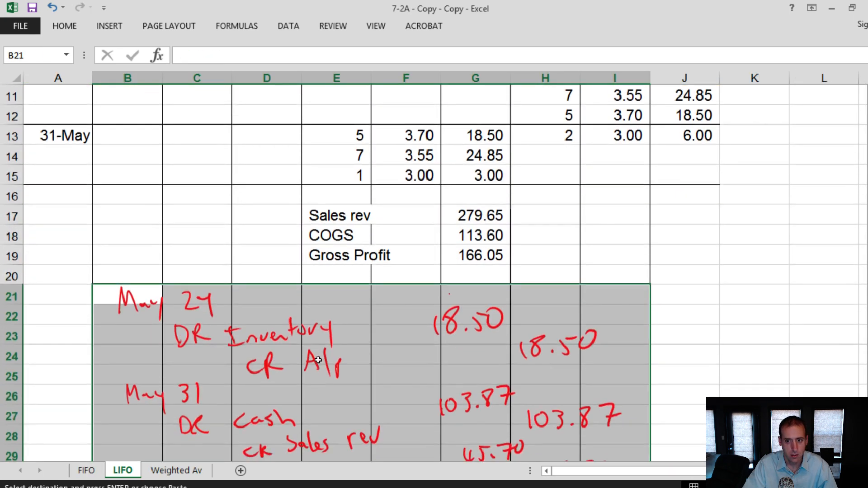
scroll("down", 3)
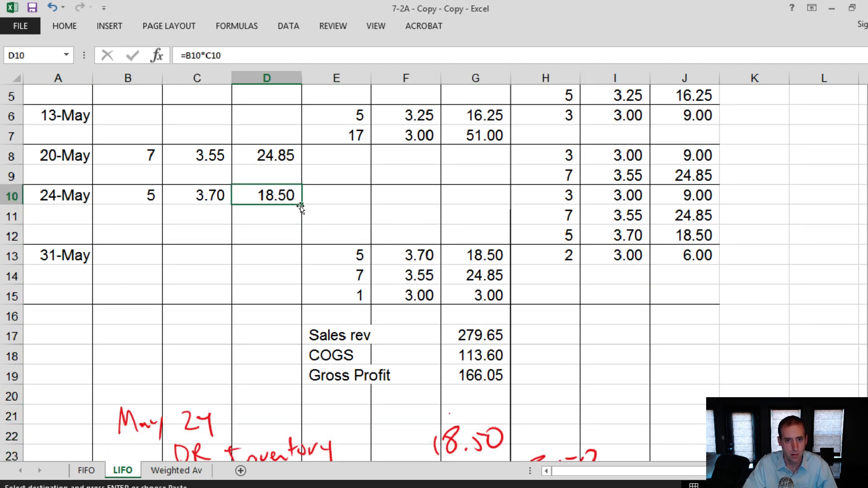
scroll("down", 3)
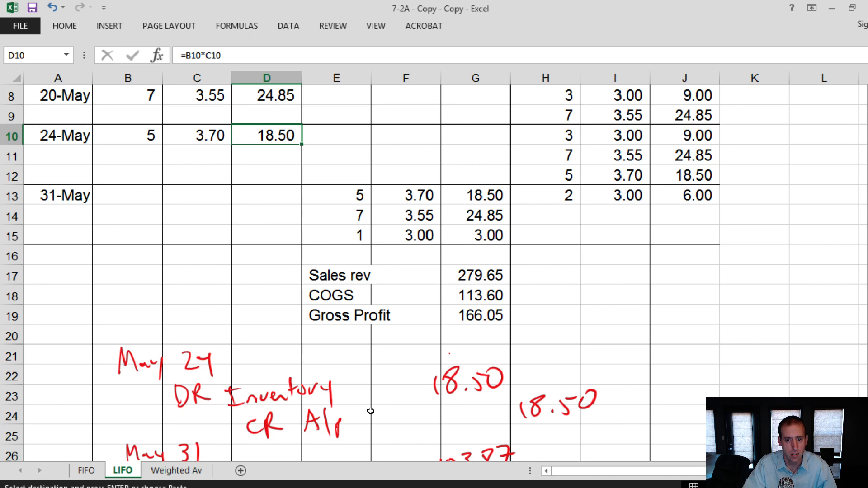
mouse_move(333, 348)
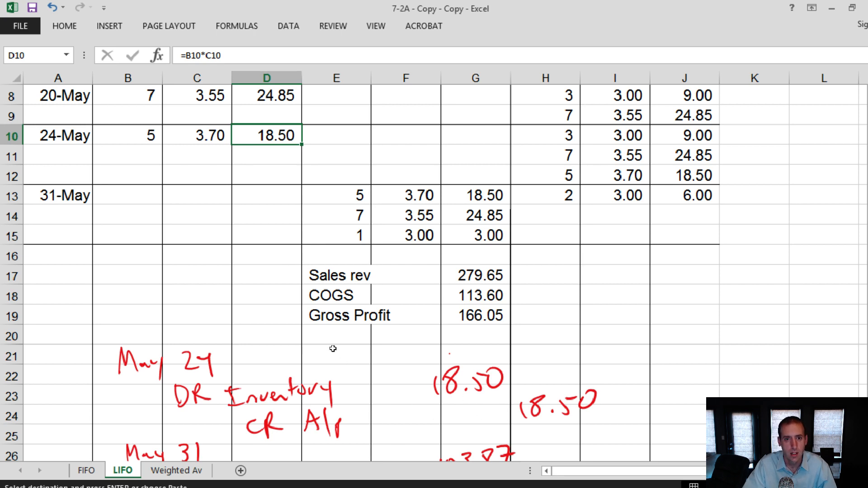
scroll("down", 3)
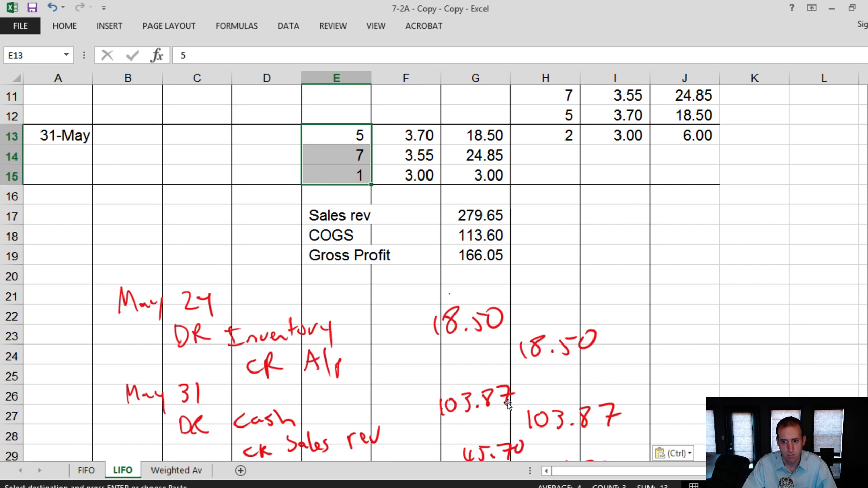
mouse_move(540, 423)
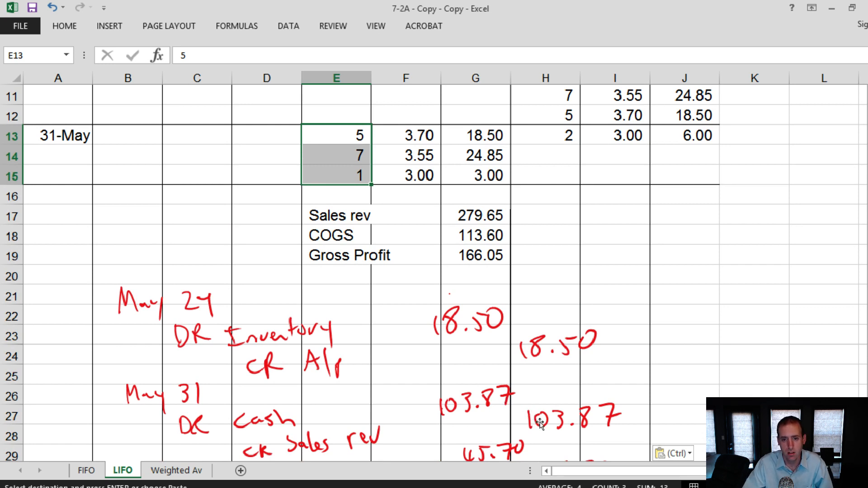
mouse_move(526, 401)
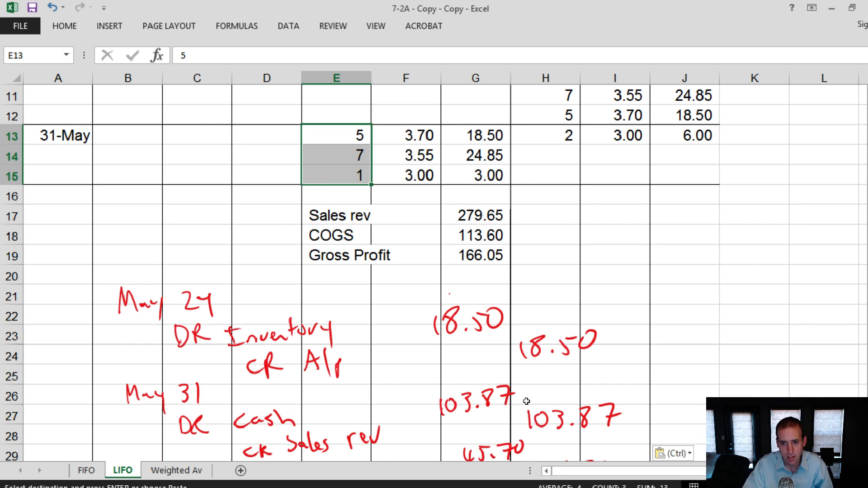
mouse_move(515, 399)
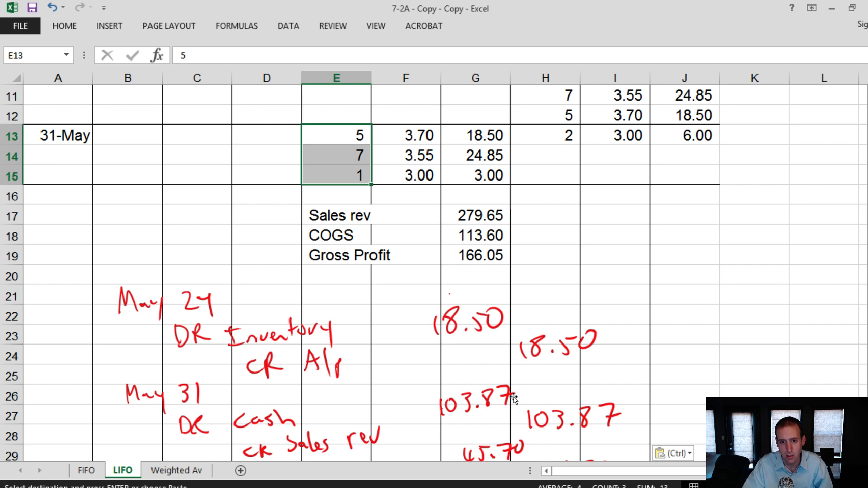
scroll("down", 3)
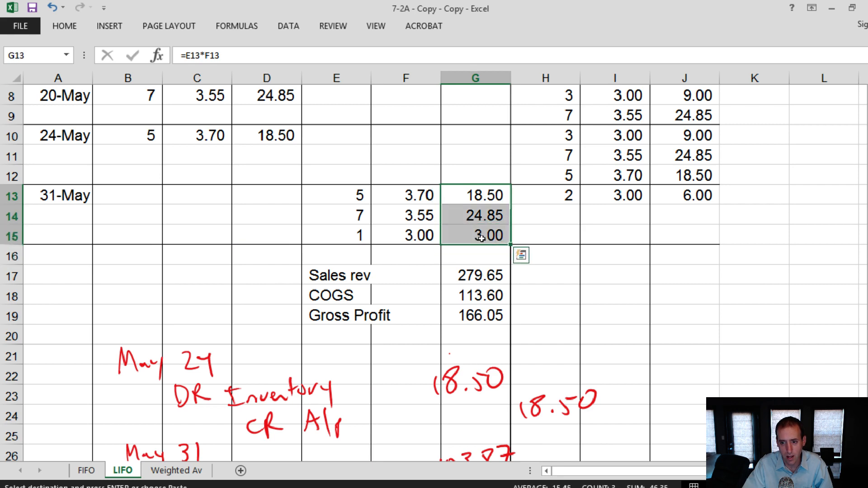
mouse_move(514, 276)
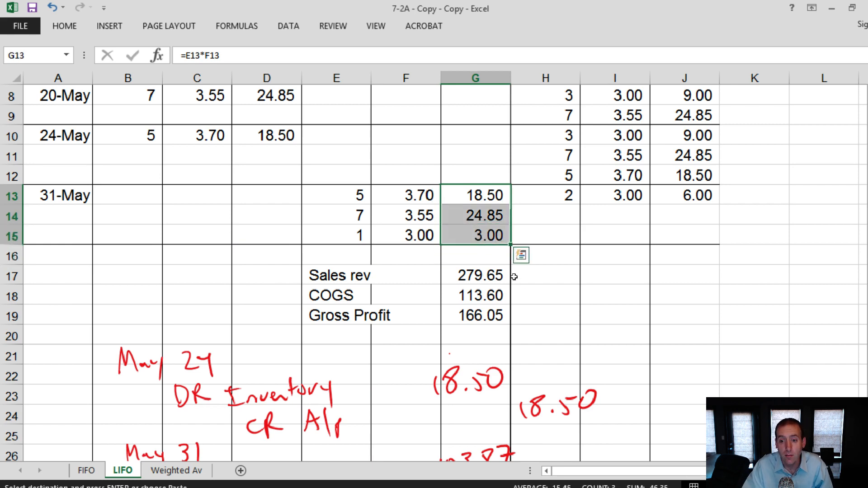
scroll("down", 3)
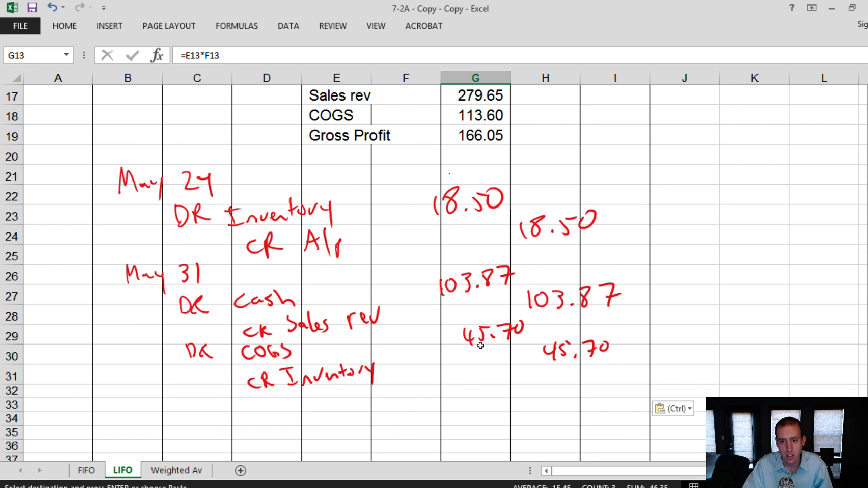
scroll("up", 3)
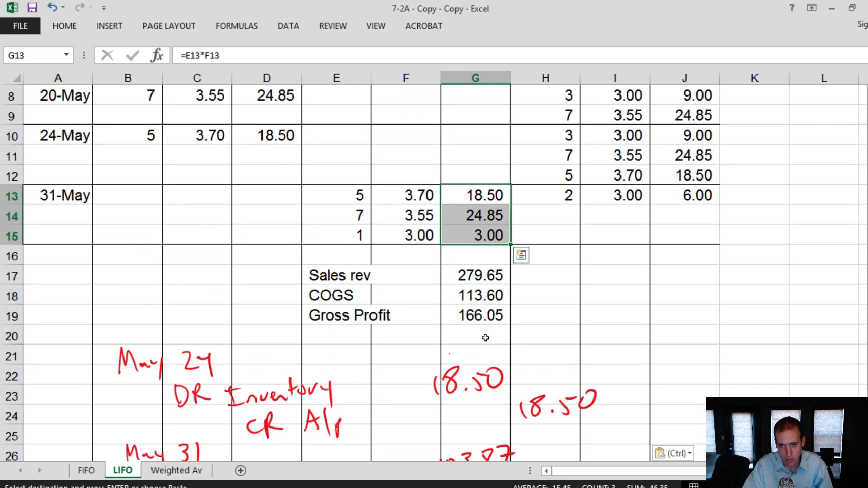
scroll("down", 3)
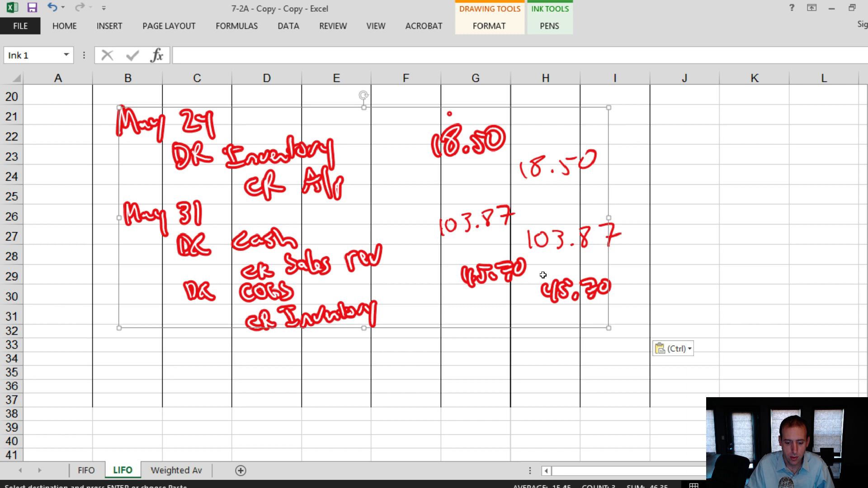
Strike through both 45.70 amounts in the May 31 COGS entry with a blue pen.
left_click(683, 274)
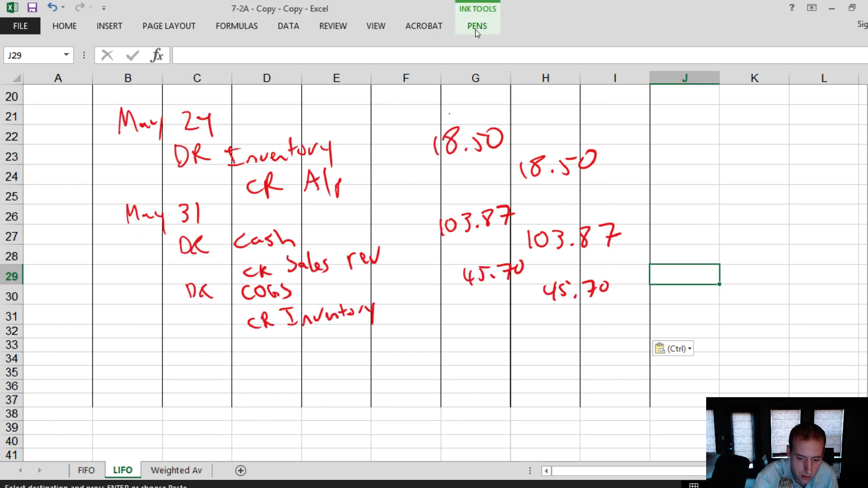
left_click(476, 26)
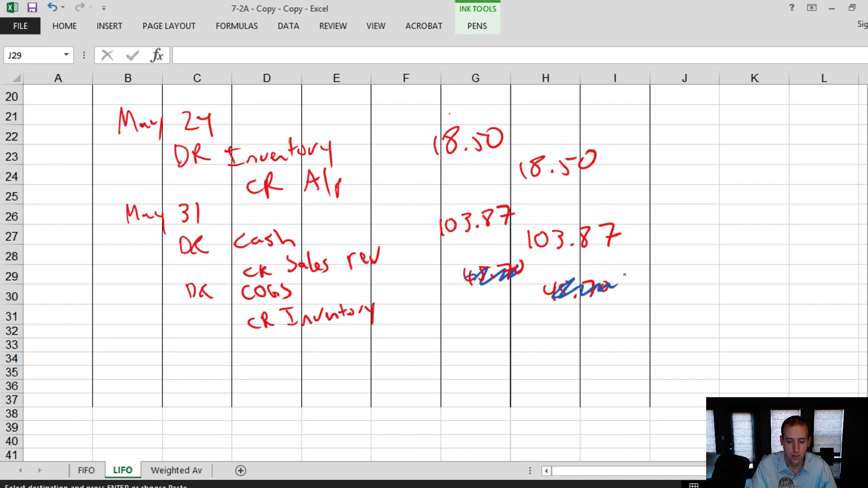
scroll("up", 3)
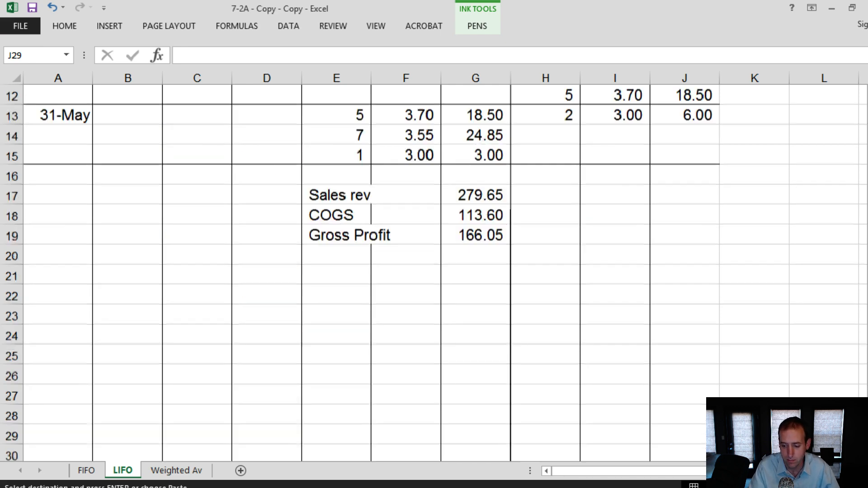
scroll("down", 3)
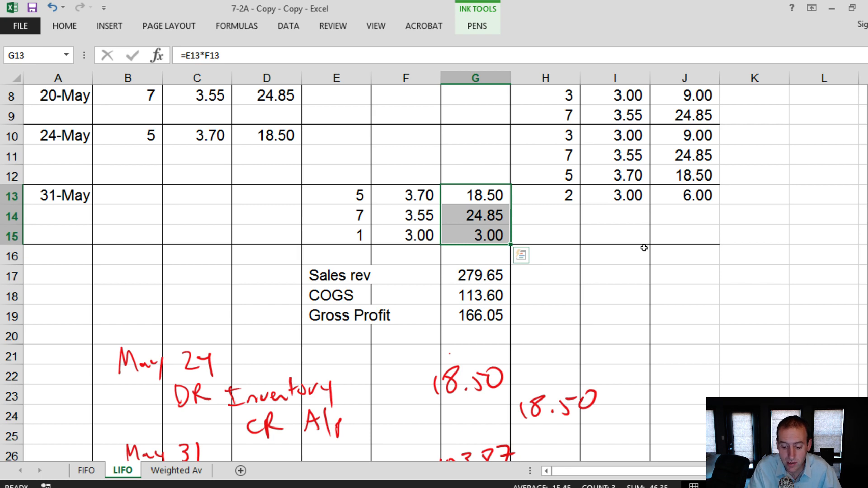
scroll("down", 3)
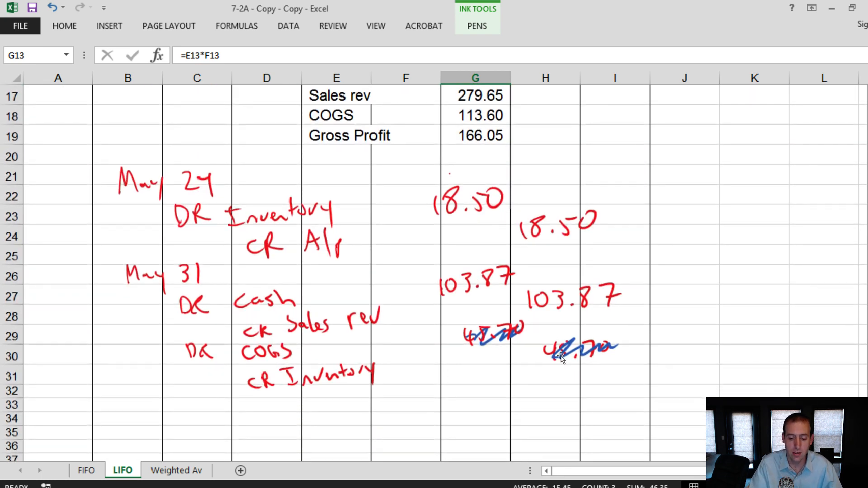
left_click(474, 356)
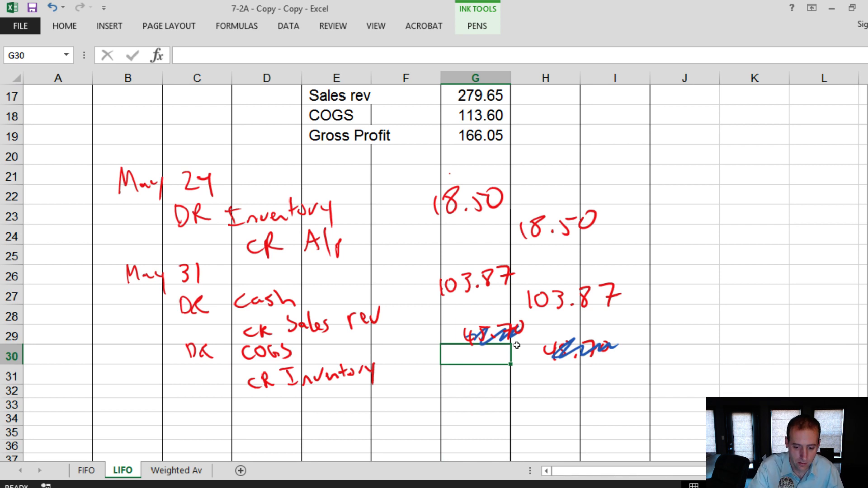